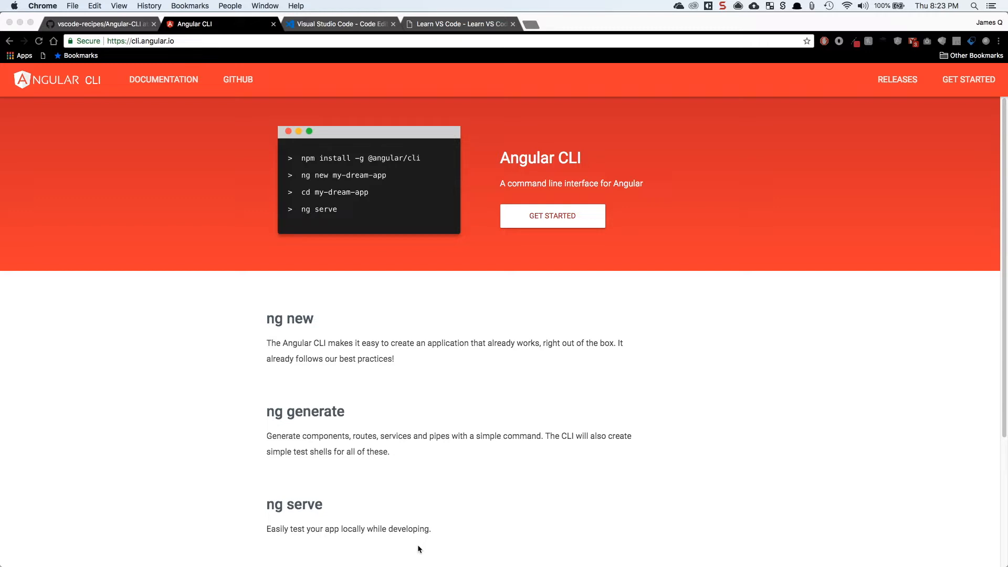
- Switch from the Angular CLI site to the Learn VS Code course page
left_click(459, 24)
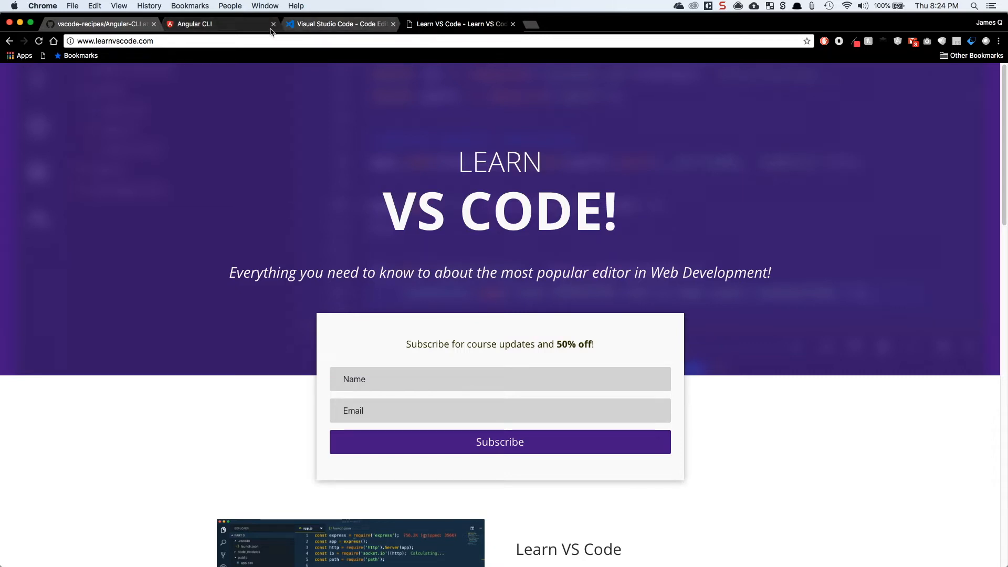
- Return to the Angular CLI home page and view its generate, serve and test sections
left_click(193, 24)
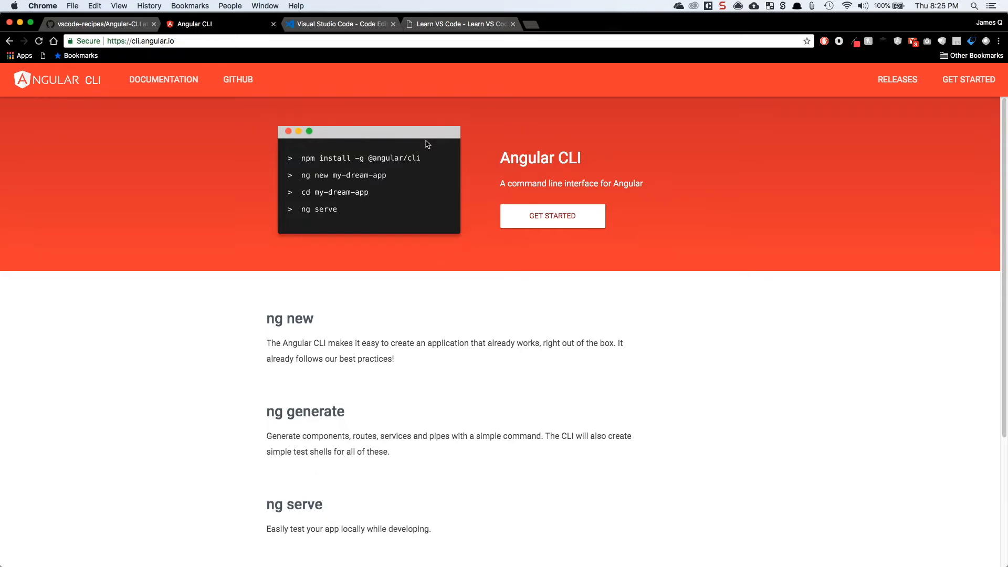
mouse_move(570, 320)
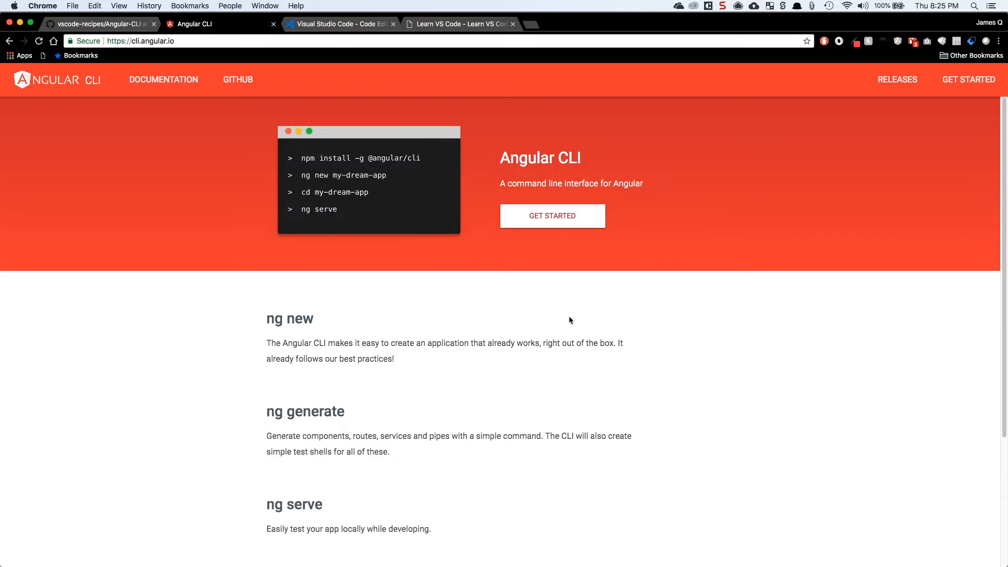
scroll("down", 3)
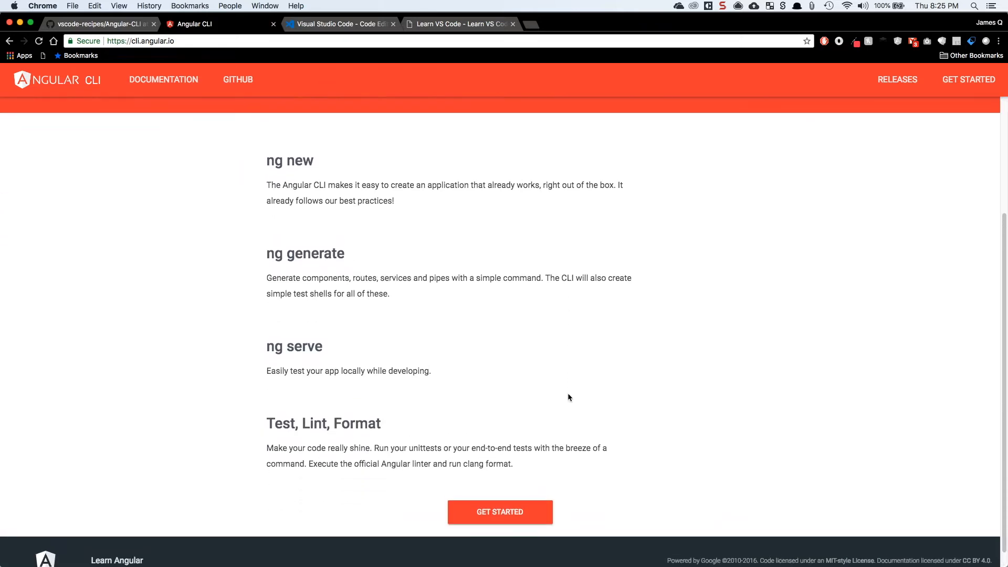
- View the Angular CLI GitHub wiki and select its ng new my-project and ng serve commands
left_click(499, 512)
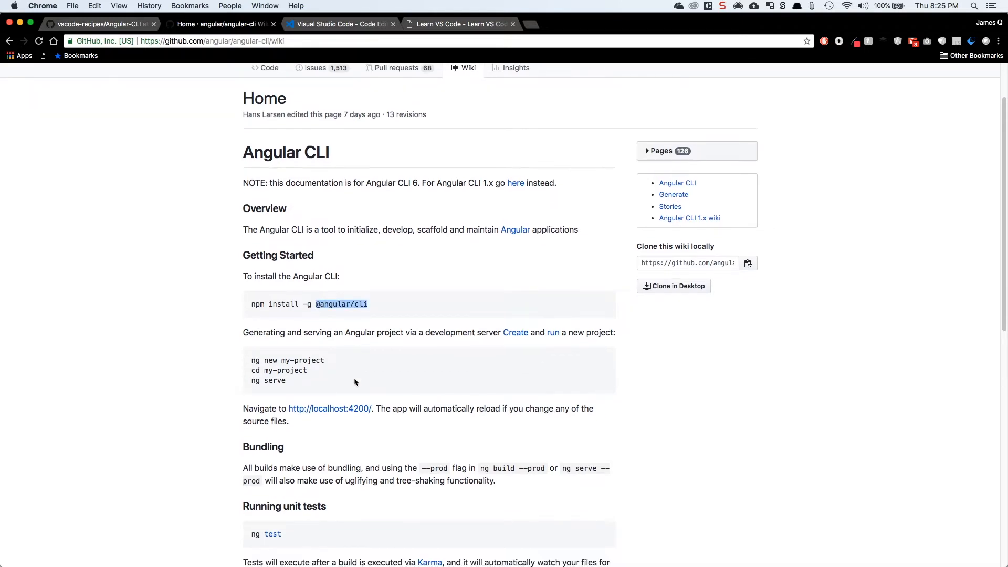
mouse_move(334, 360)
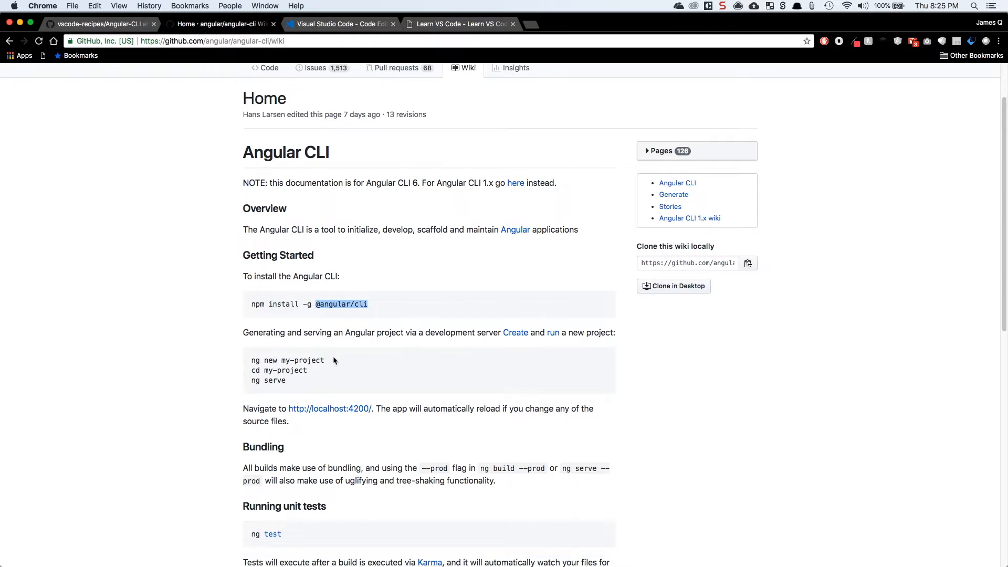
double_click(313, 360)
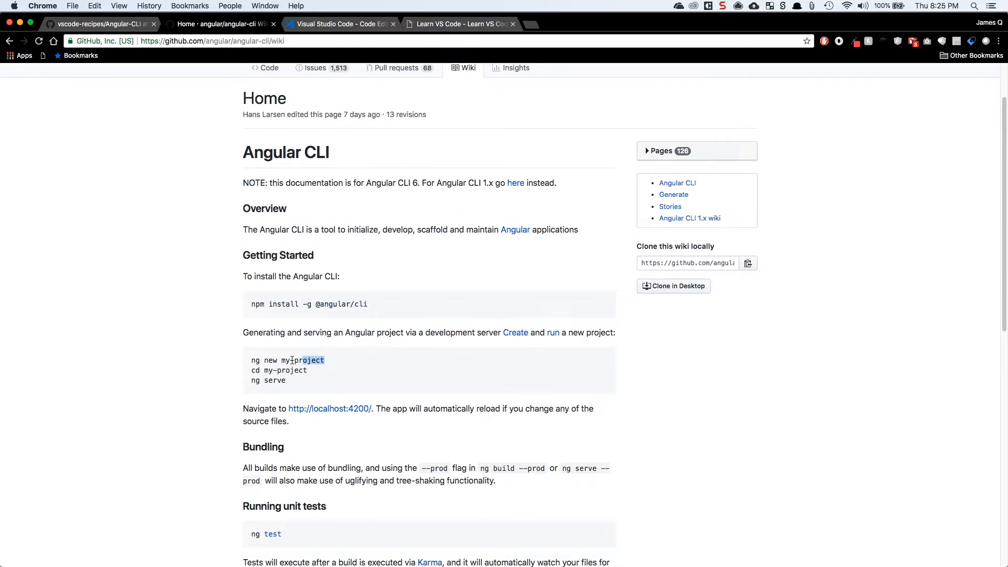
triple_click(287, 360)
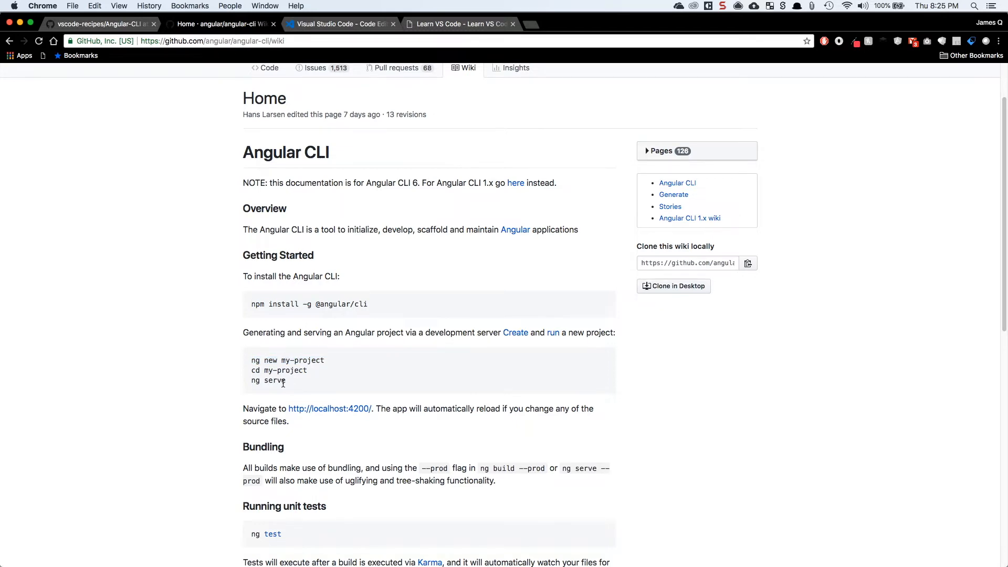
double_click(273, 380)
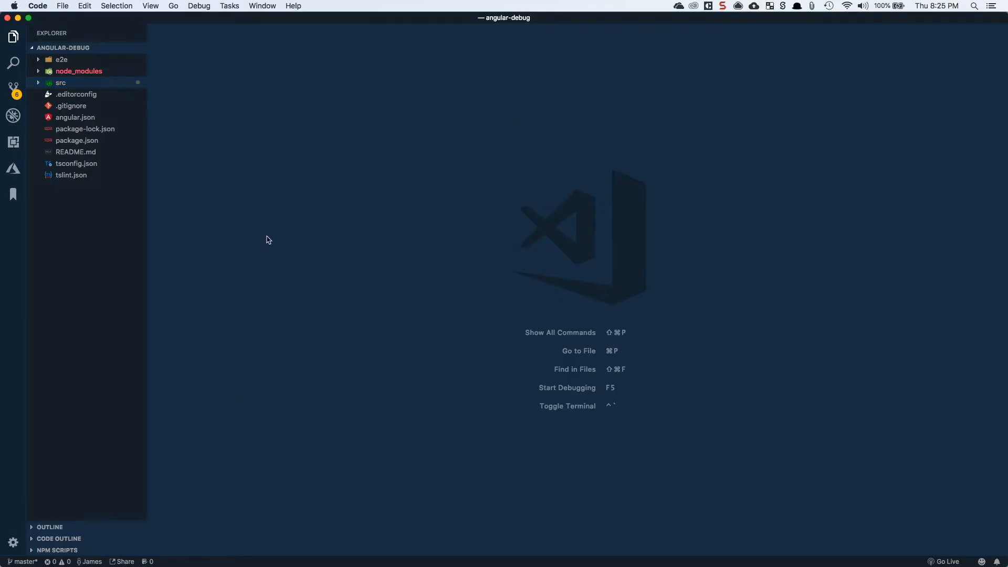
- Expand the src folder of the angular-debug project in the Explorer
left_click(61, 82)
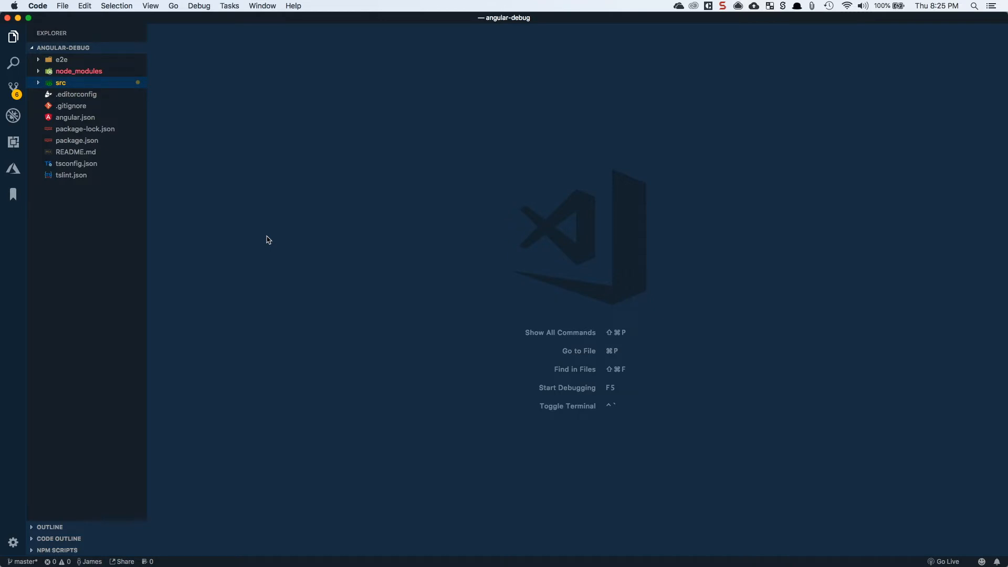
mouse_move(77, 85)
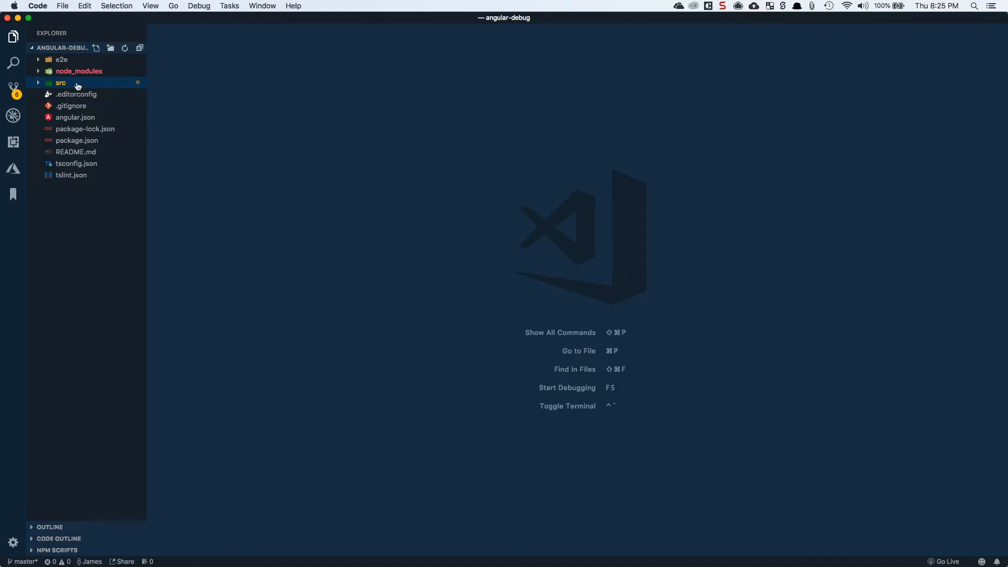
left_click(61, 83)
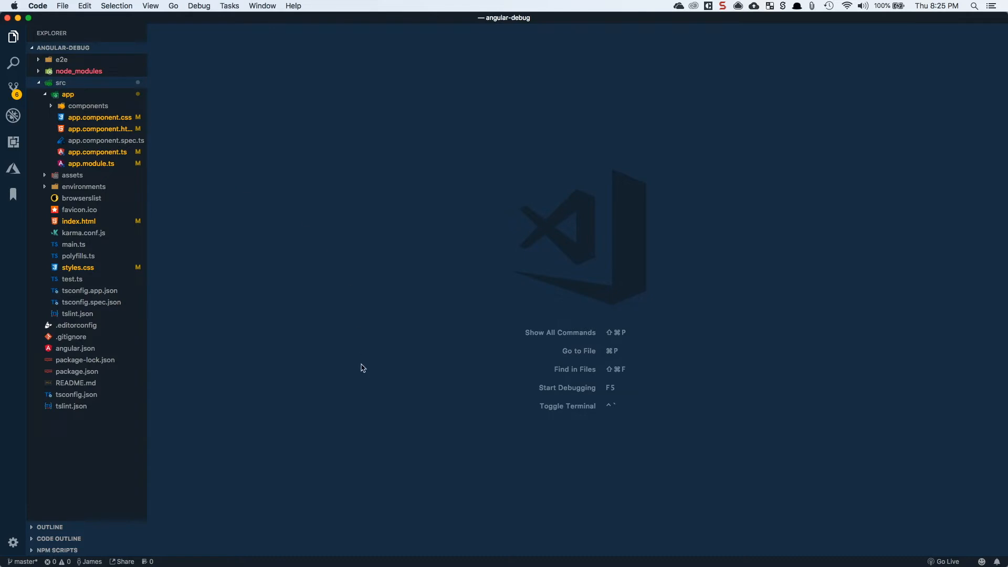
left_click(61, 82)
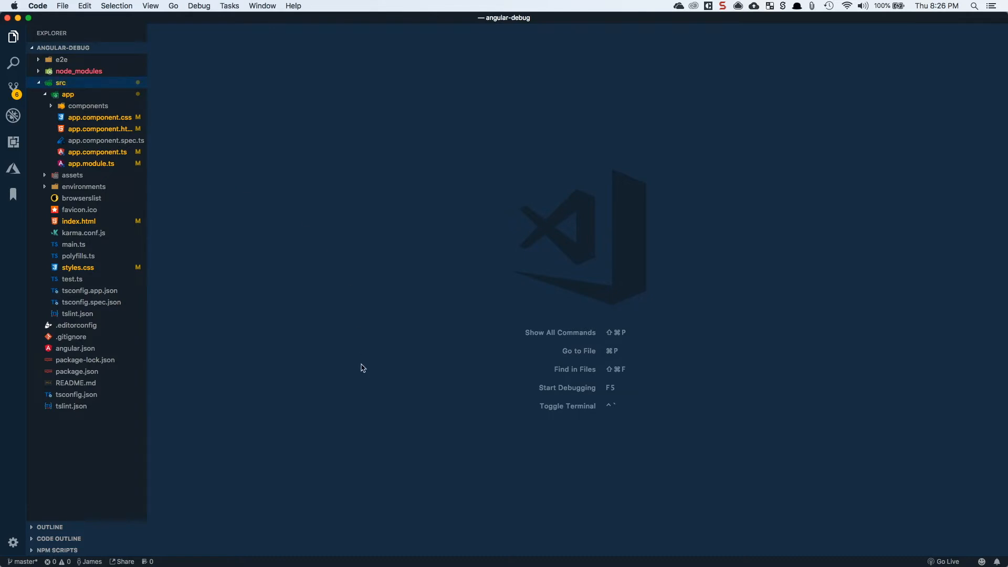
mouse_move(344, 408)
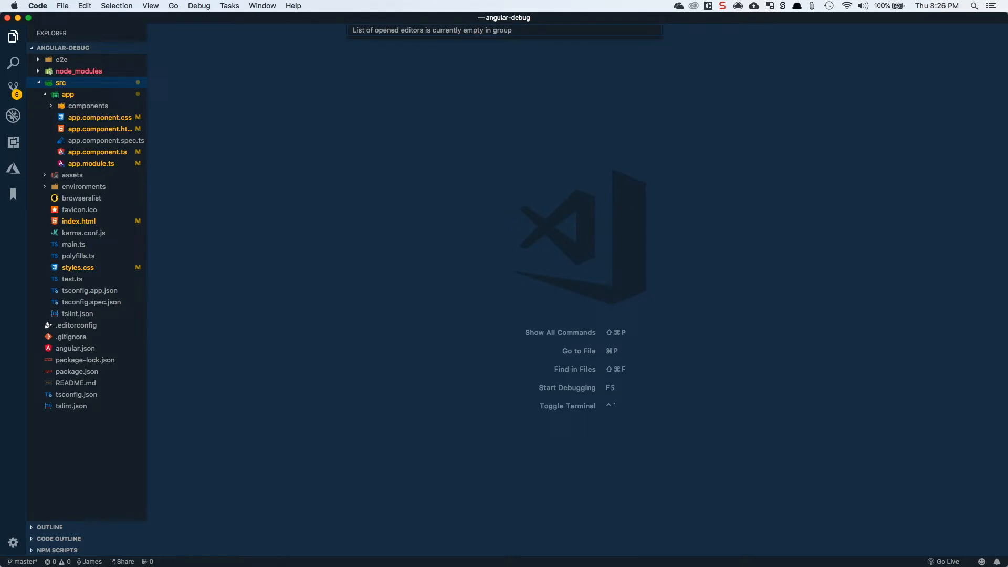
- Run ng serve in the integrated terminal to start the Angular dev server
key("ctrl+`")
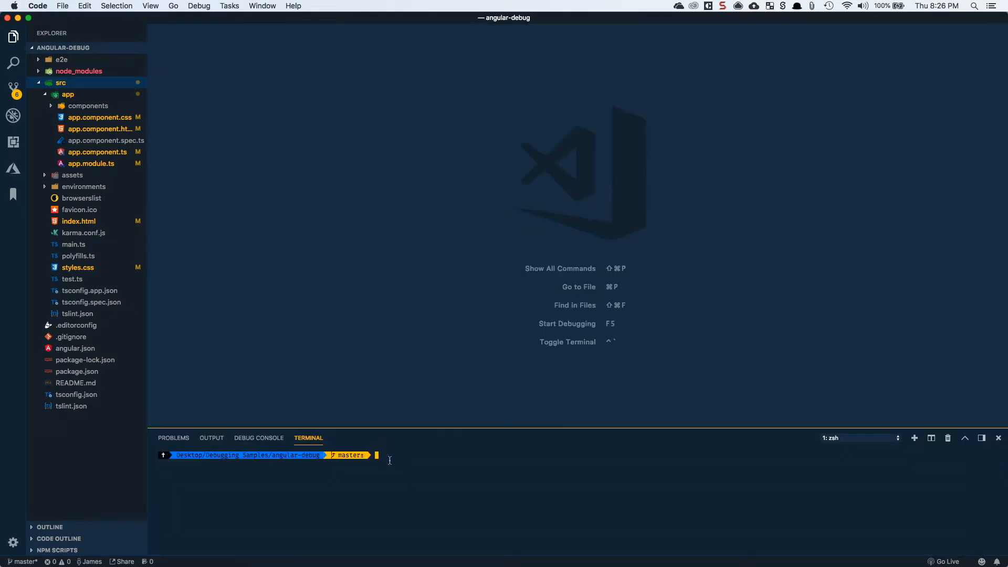
type("ng serve")
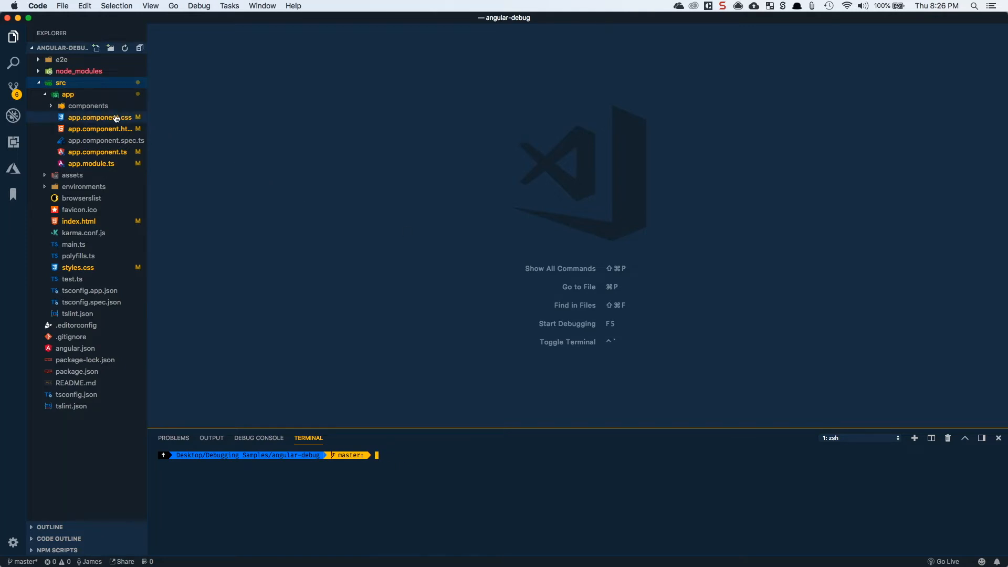
mouse_move(99, 117)
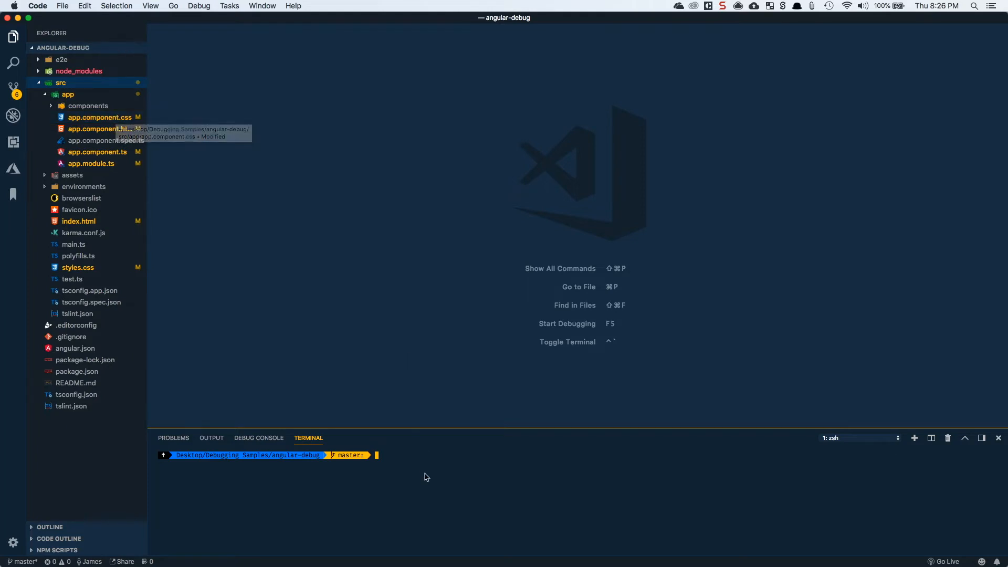
type("ng ser")
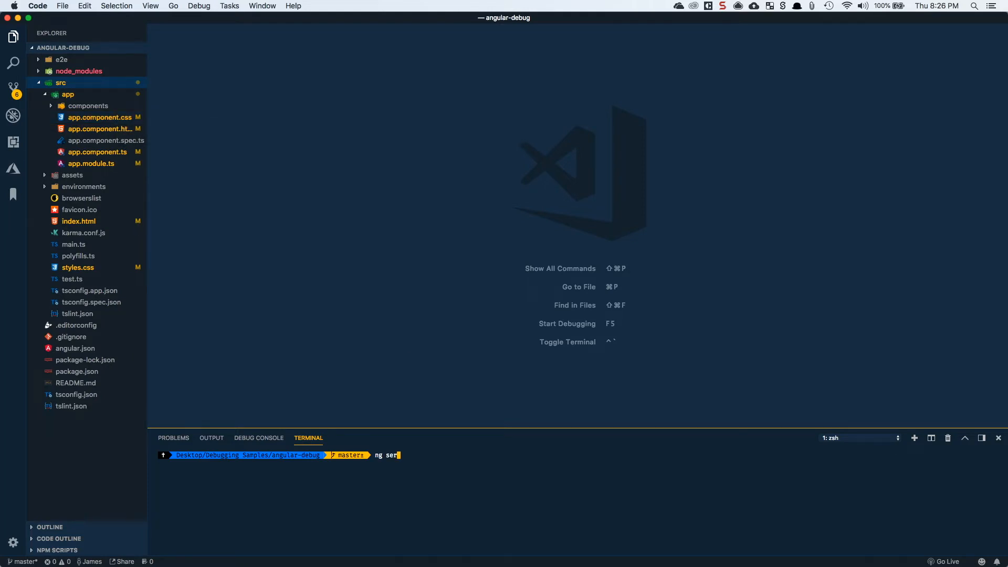
key("Return")
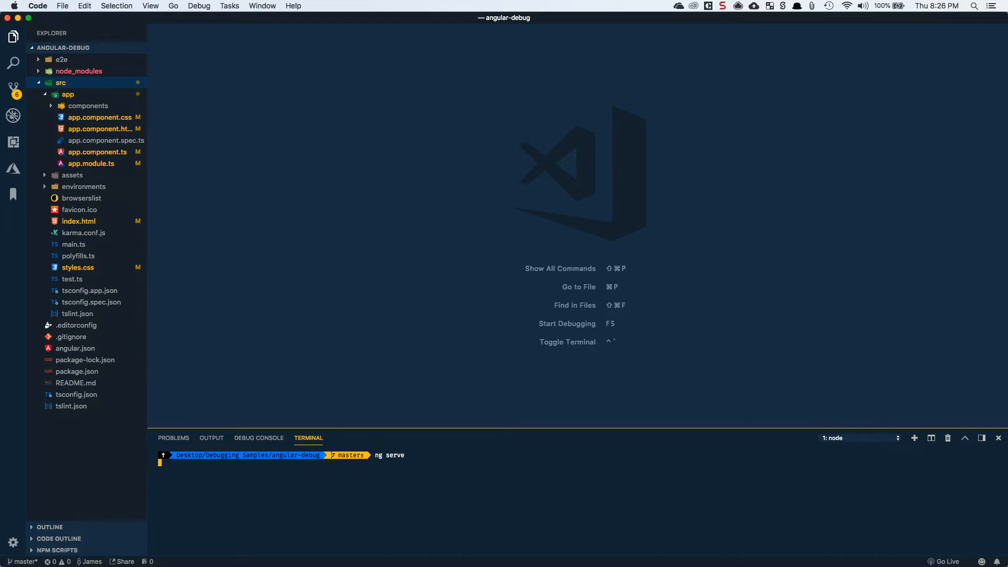
mouse_move(595, 447)
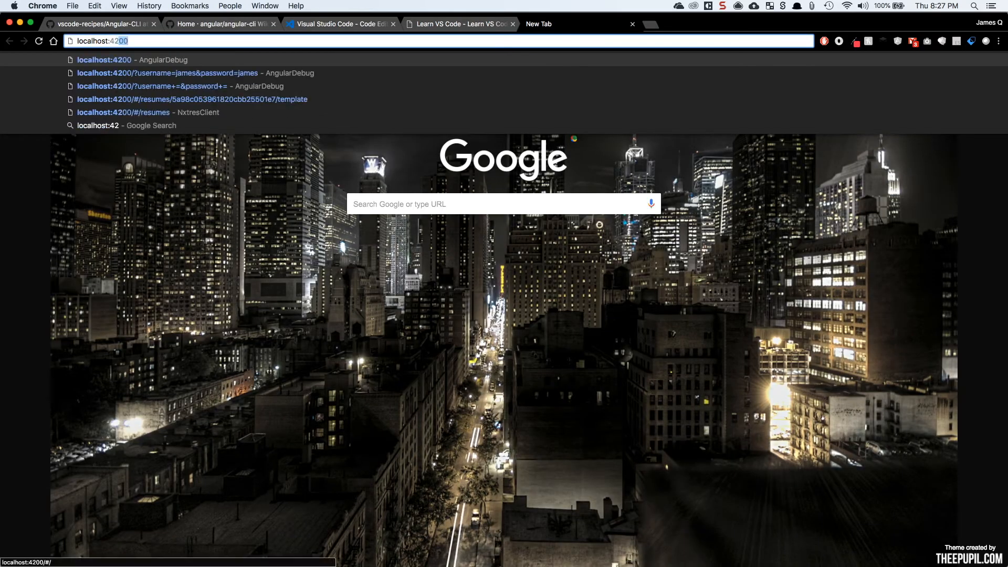
- Load the AngularDebug login app at localhost:4200 and show its console with the logging in message
left_click(104, 60)
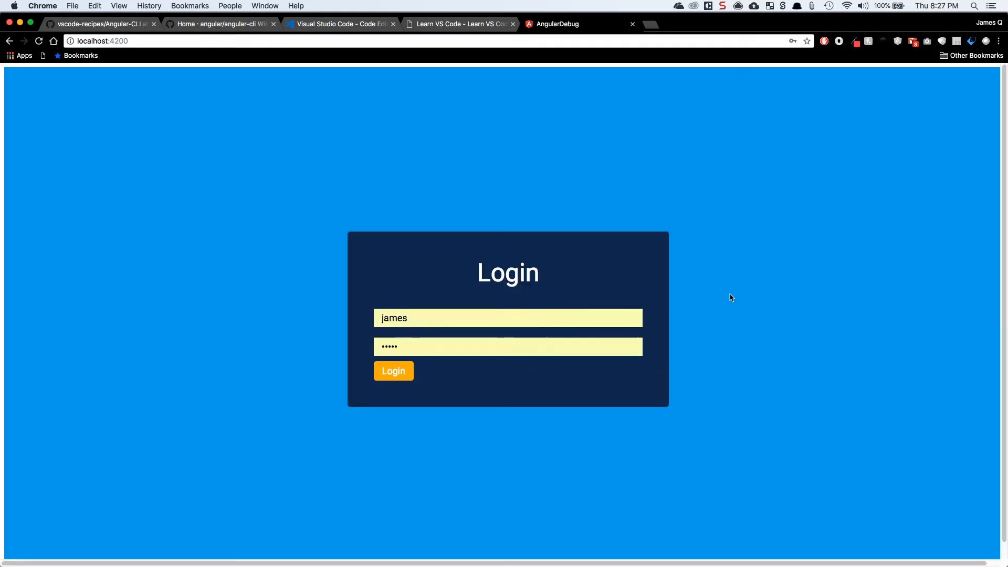
right_click(731, 296)
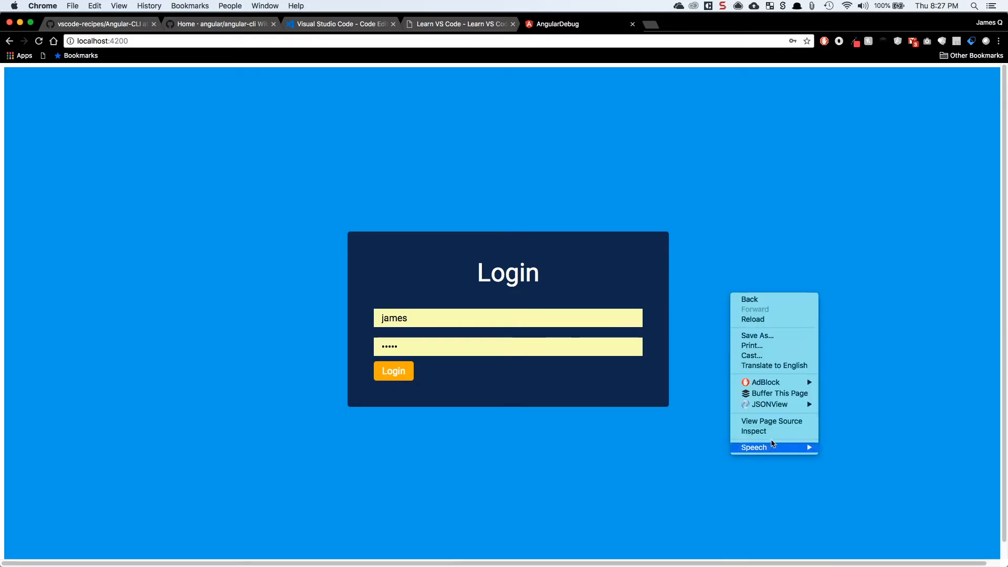
left_click(847, 117)
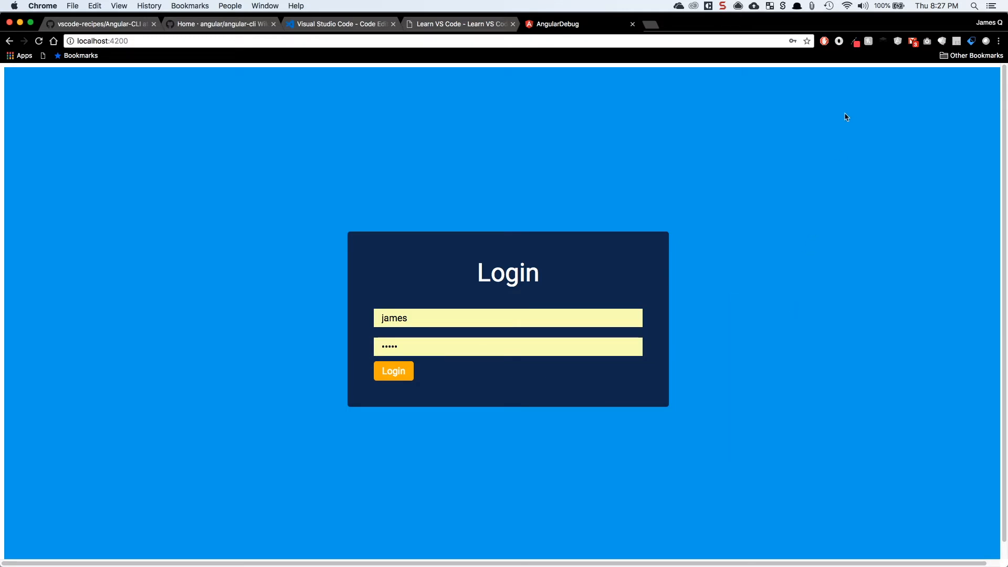
key("F12")
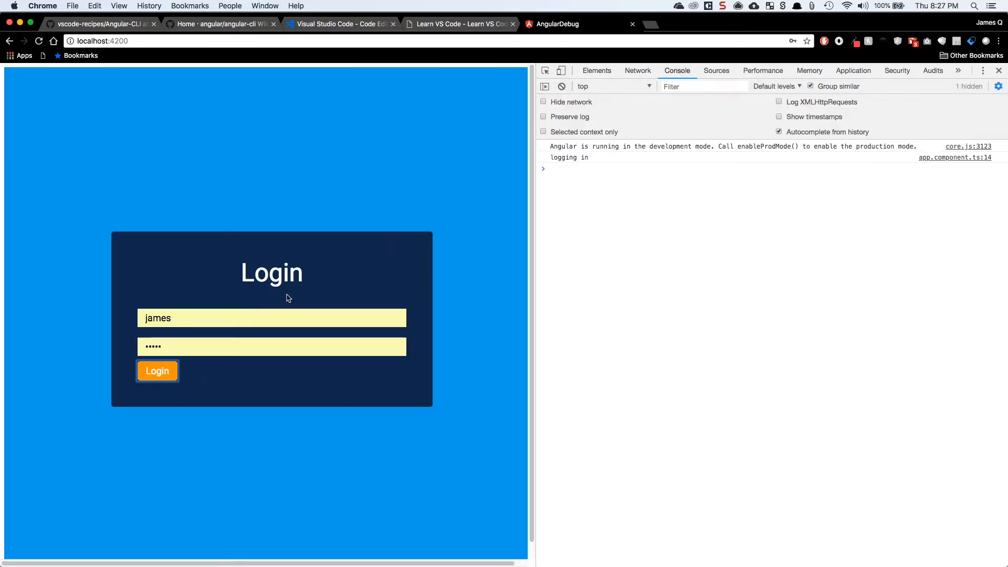
mouse_move(296, 191)
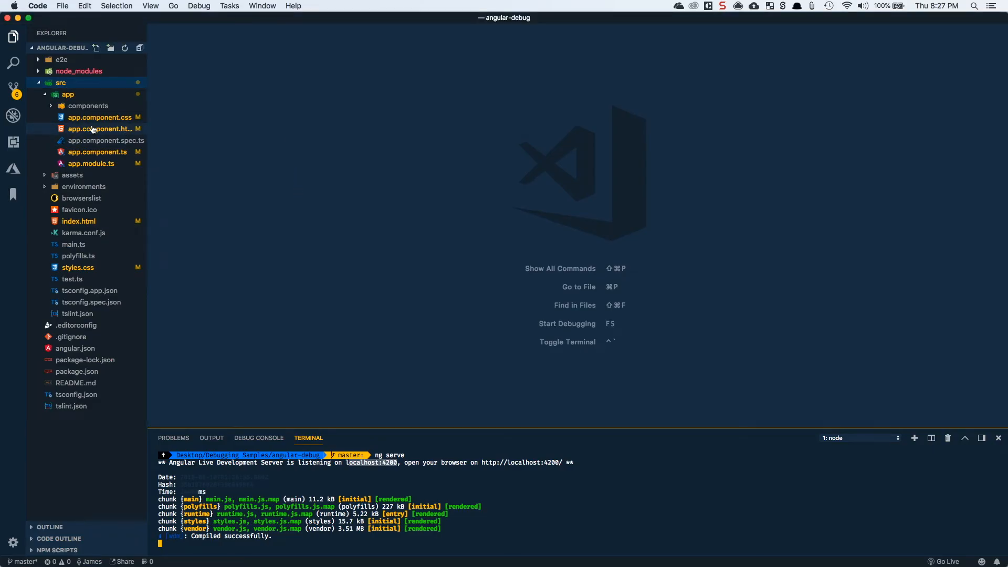
mouse_move(99, 128)
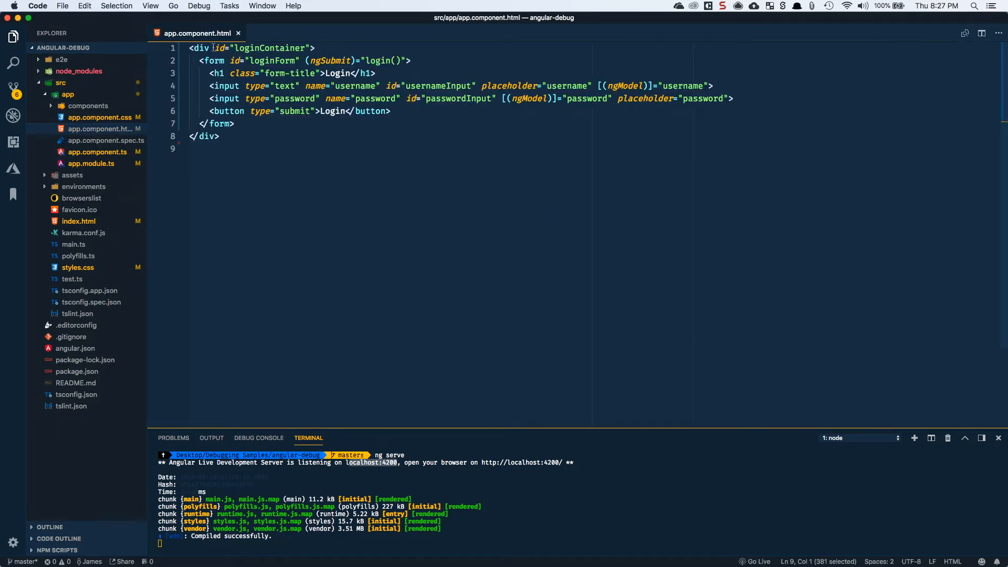
- Review the loginForm template and stylesheet, then view app.component.ts with its login method
key("cmd+a")
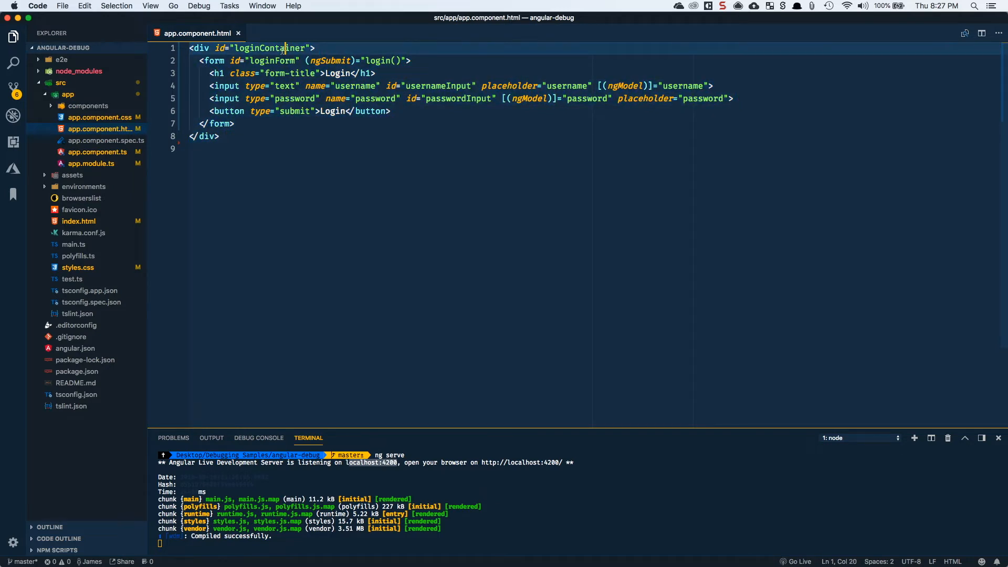
double_click(271, 61)
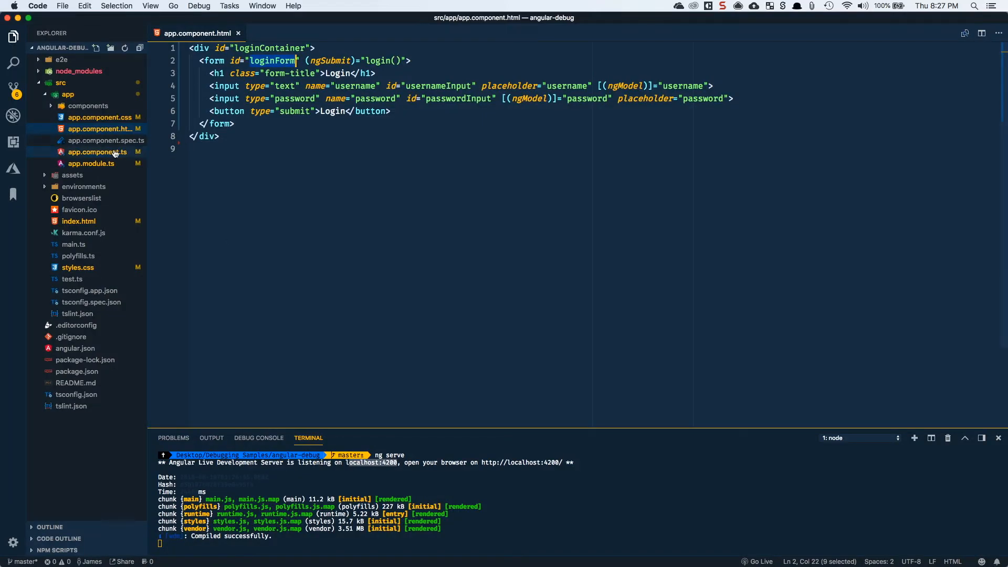
left_click(98, 117)
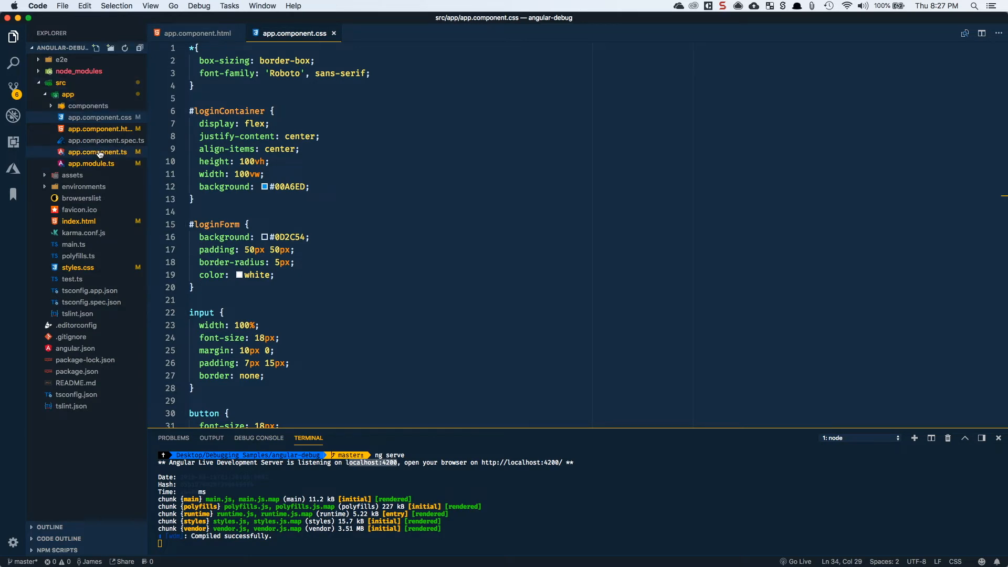
left_click(98, 152)
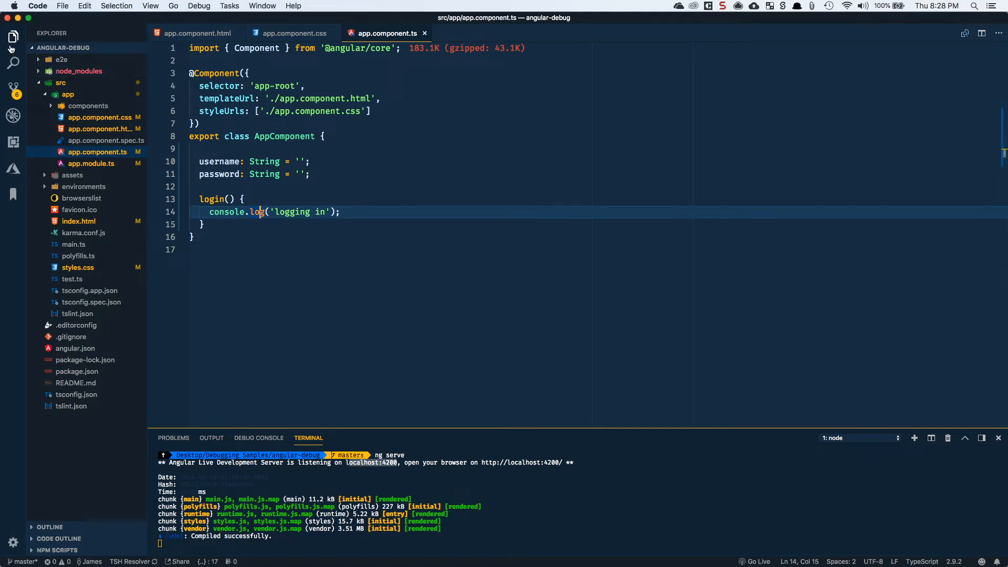
mouse_move(14, 115)
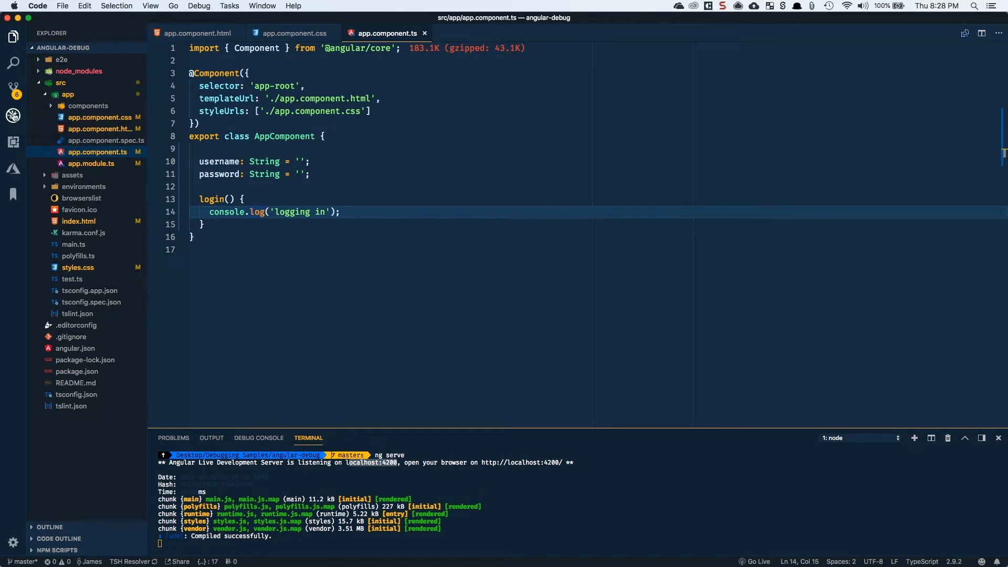
- Add a Chrome launch configuration in launch.json with its url pointing at localhost:4200
left_click(14, 115)
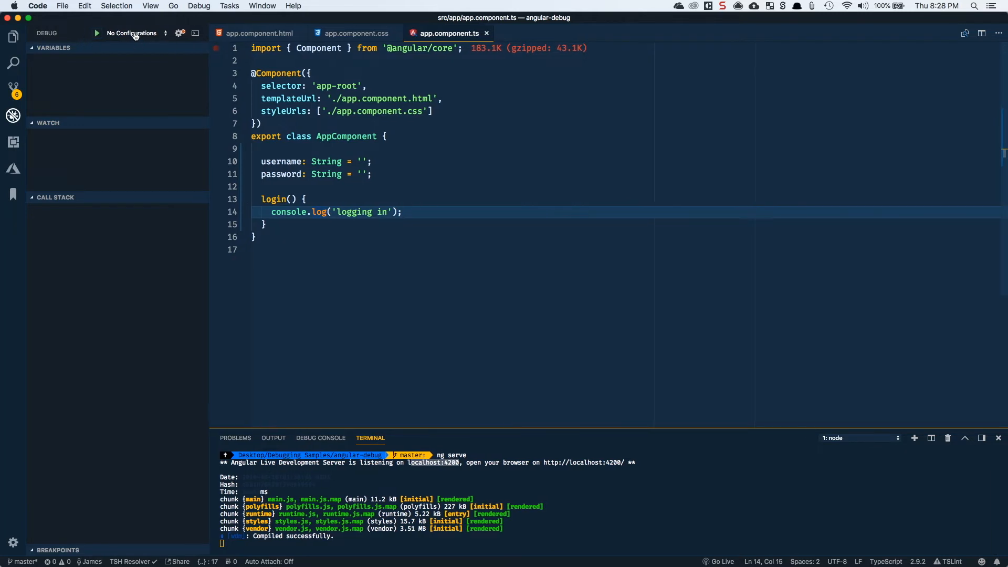
mouse_move(132, 32)
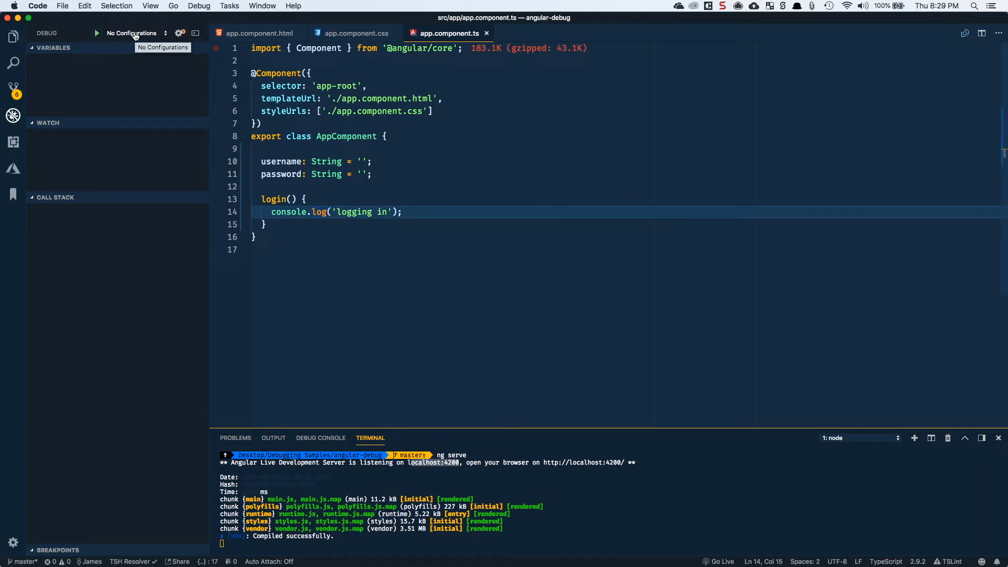
left_click(14, 36)
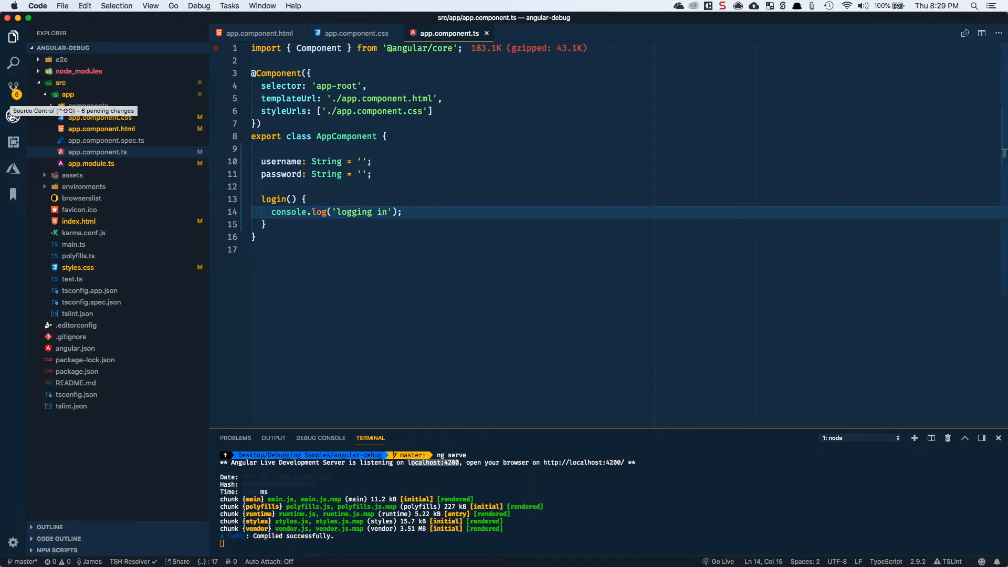
left_click(13, 116)
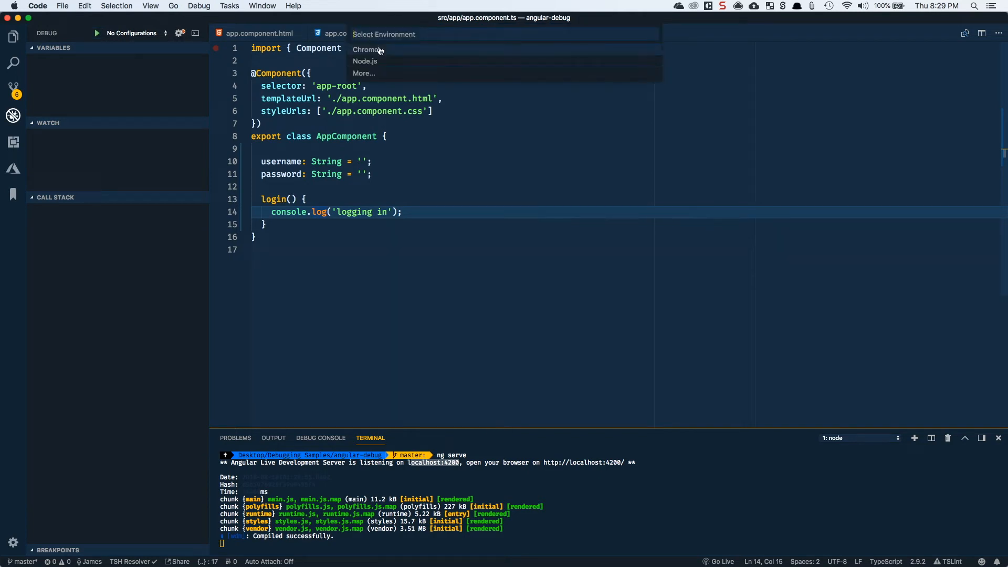
mouse_move(377, 52)
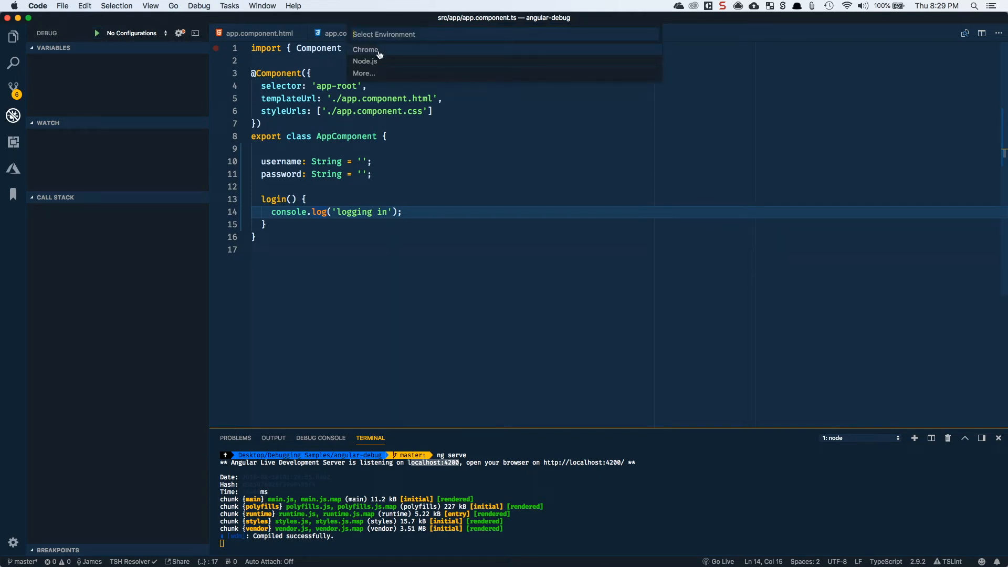
left_click(365, 49)
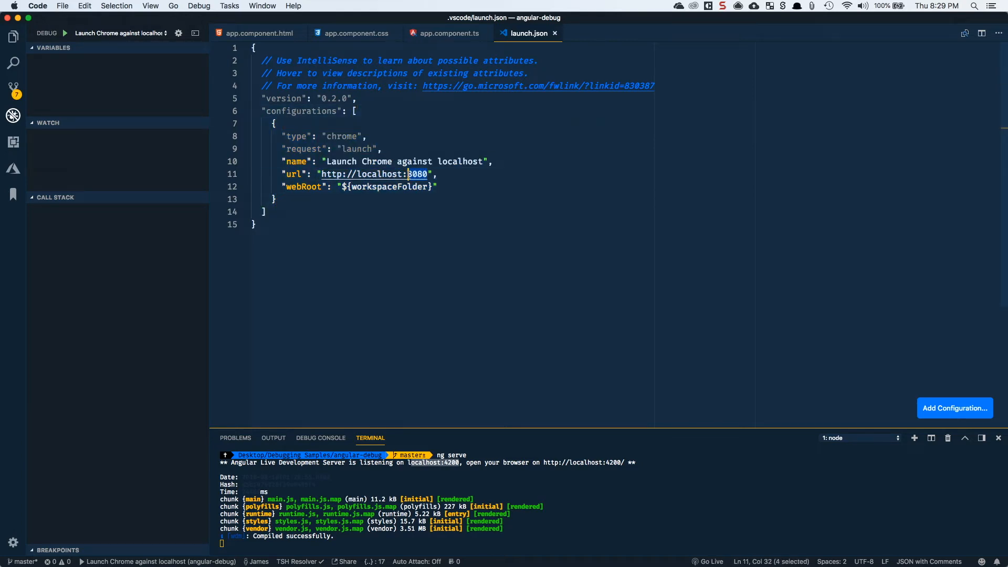
type("4200")
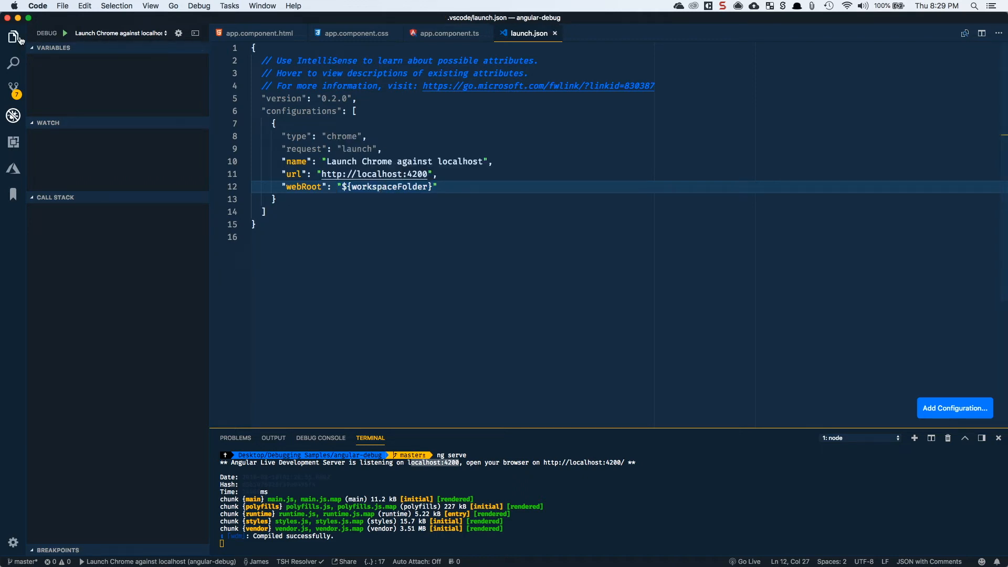
- Start debugging the app with the new Chrome configuration
left_click(12, 37)
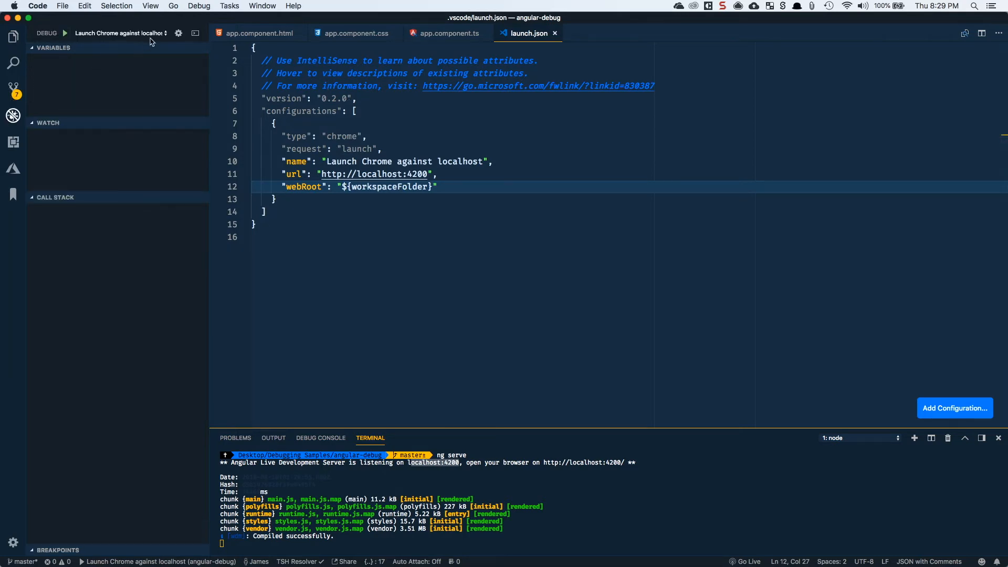
left_click(119, 33)
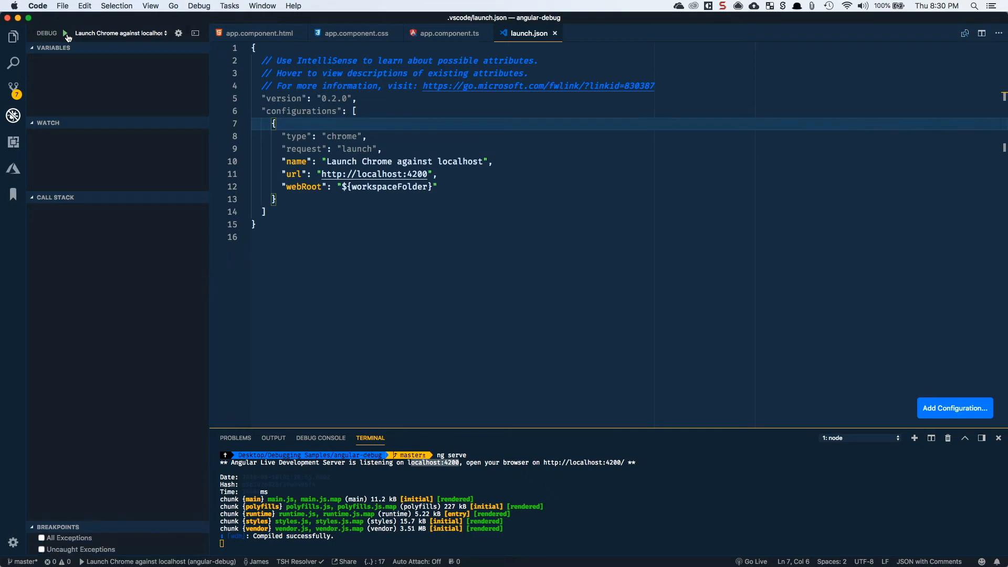
left_click(64, 33)
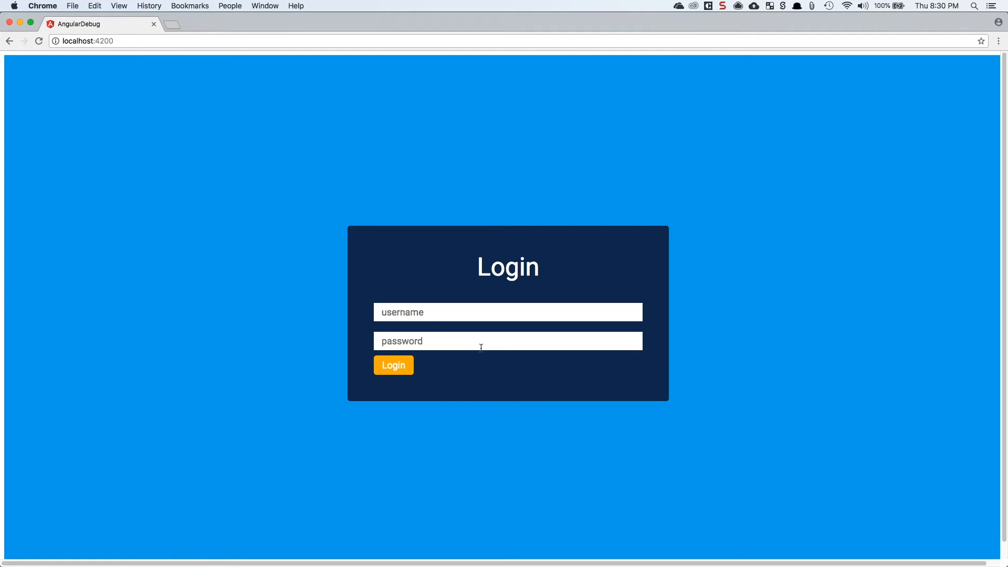
mouse_move(798, 236)
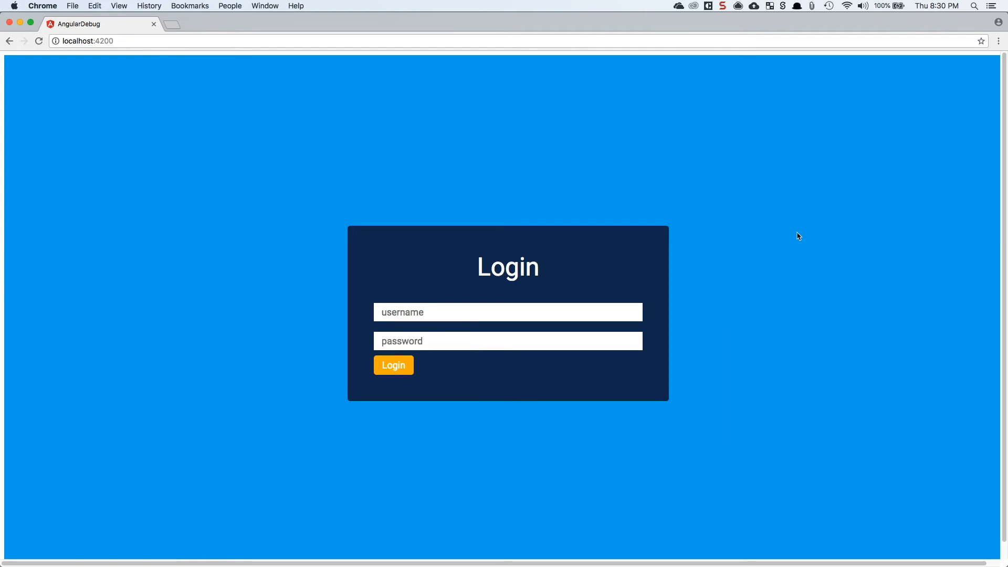
- Submit the login form under the debugger and confirm 'logging in' appears in the console
key("F12")
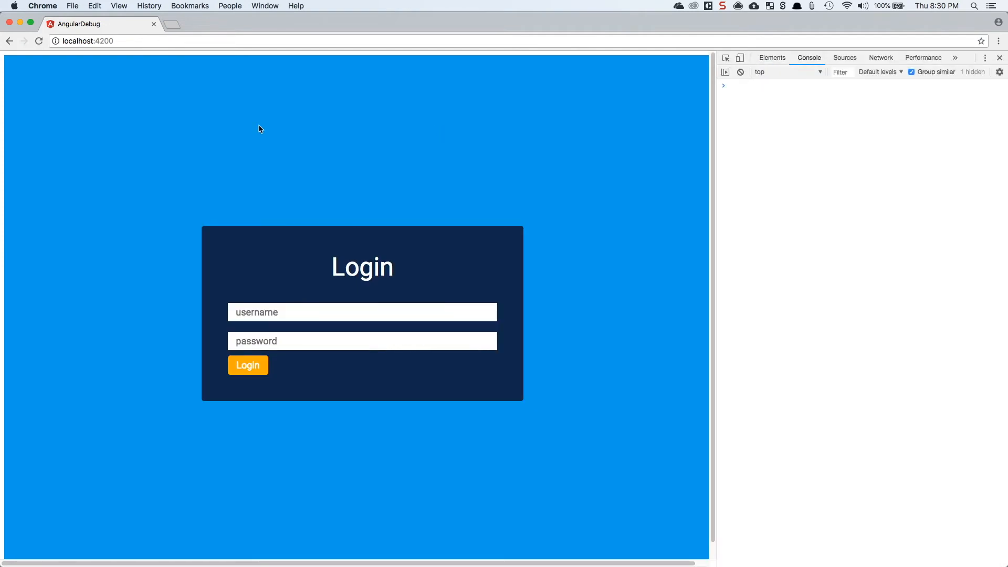
left_click(247, 366)
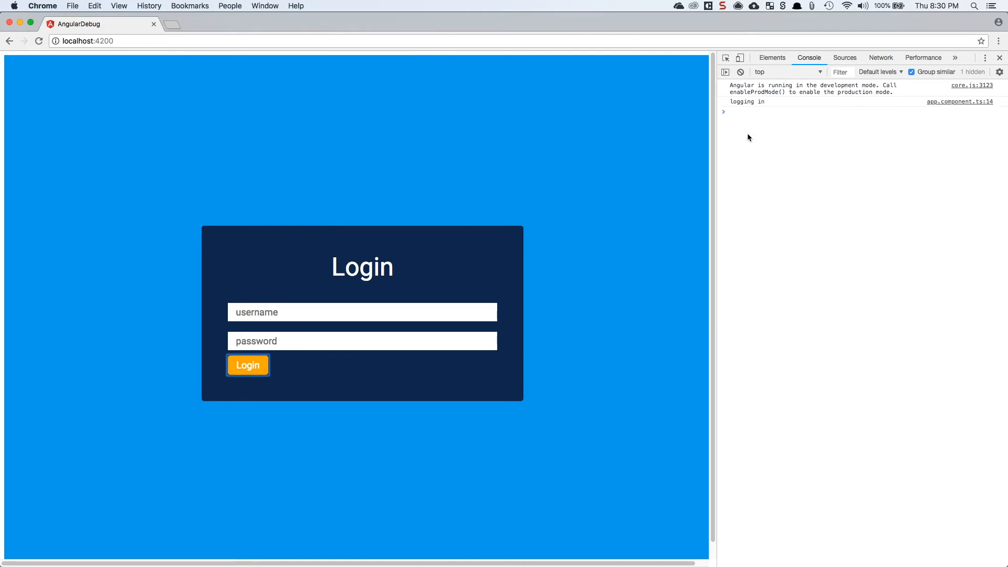
mouse_move(609, 177)
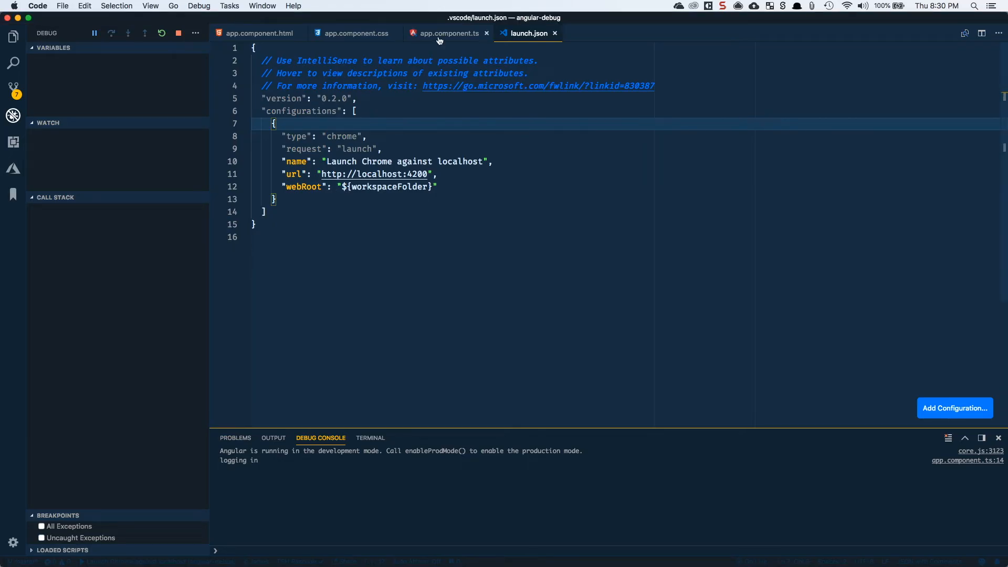
- Set a breakpoint on the console.log line and submit the login form to hit it
left_click(446, 33)
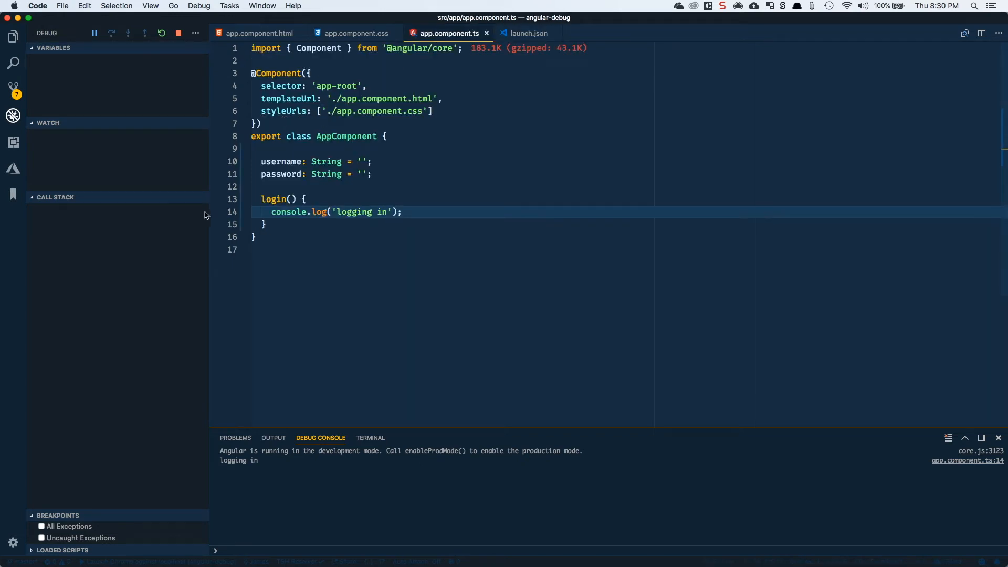
left_click(216, 211)
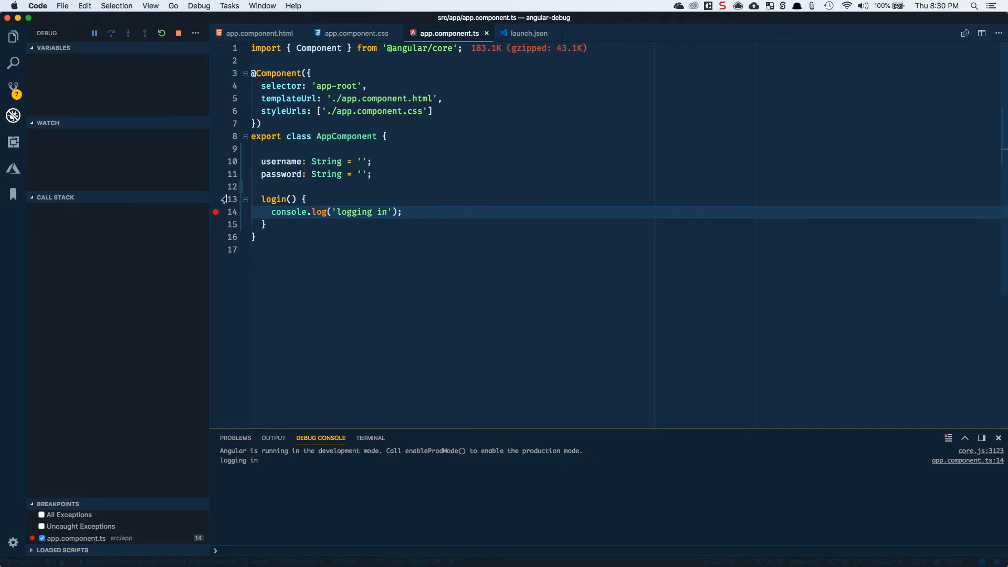
mouse_move(152, 136)
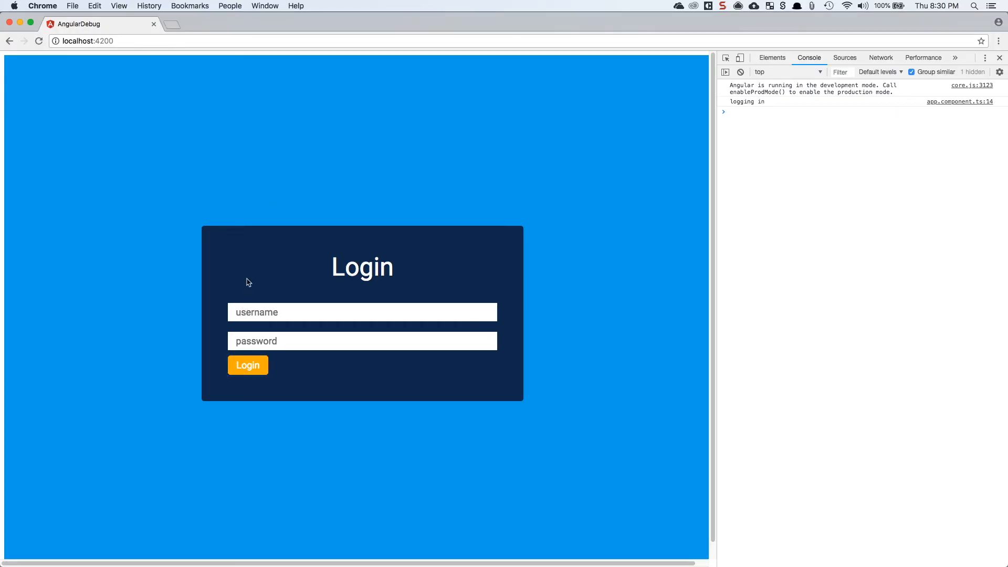
left_click(248, 364)
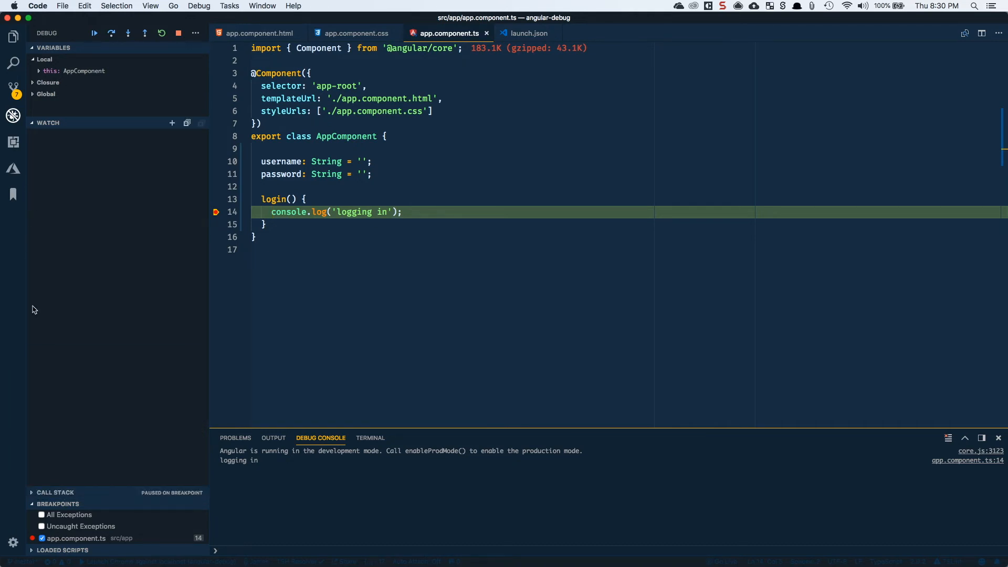
mouse_move(60, 547)
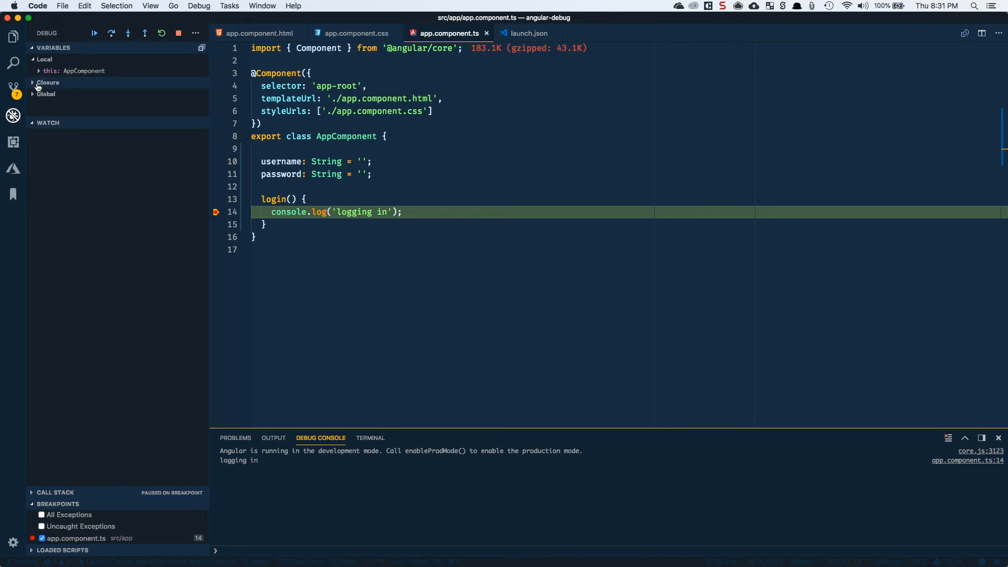
- Expand Local > this: AppComponent to reveal the empty username and password values
left_click(32, 82)
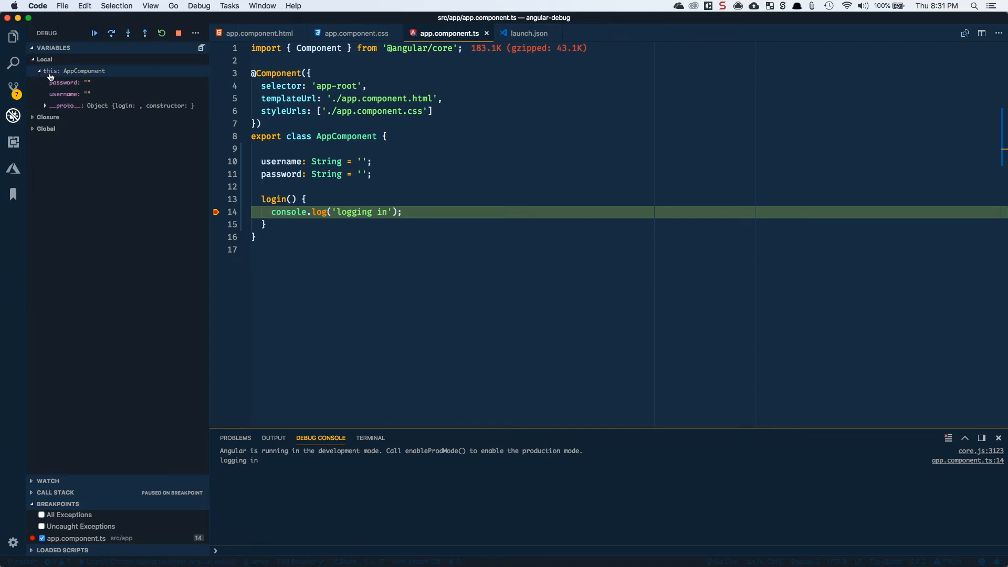
left_click(63, 93)
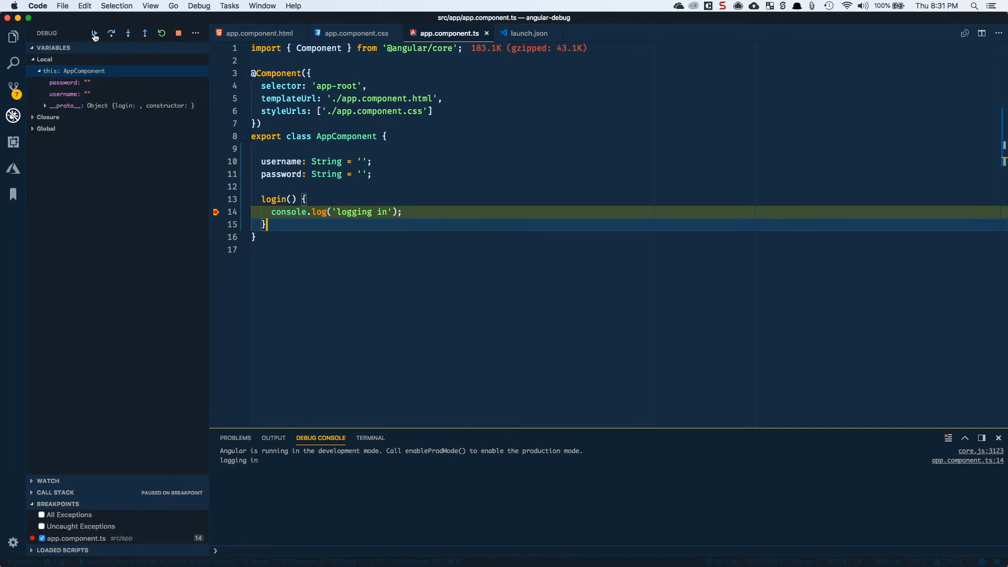
- Resume execution and submit the login form to hit the breakpoint again
left_click(94, 32)
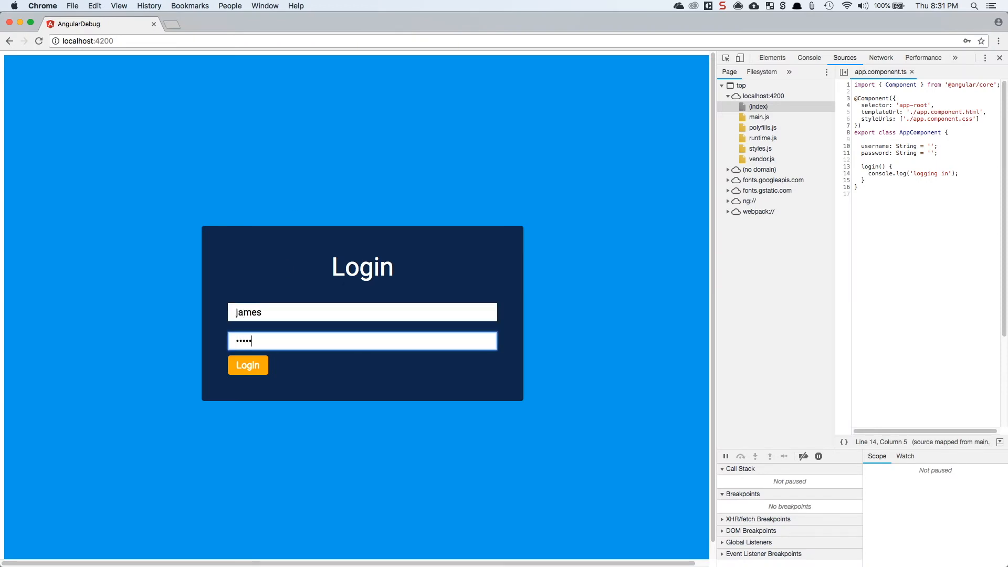
left_click(247, 366)
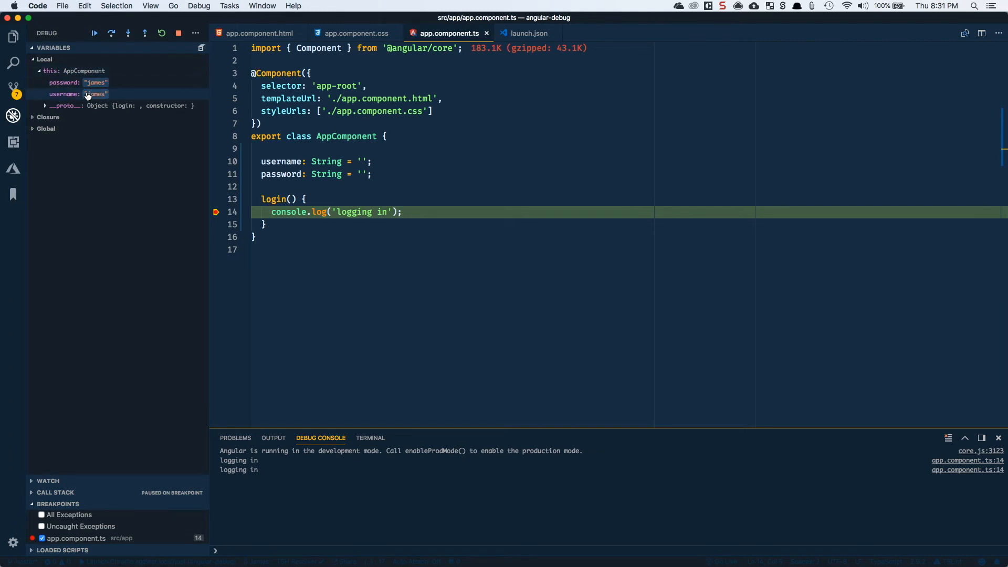
mouse_move(94, 94)
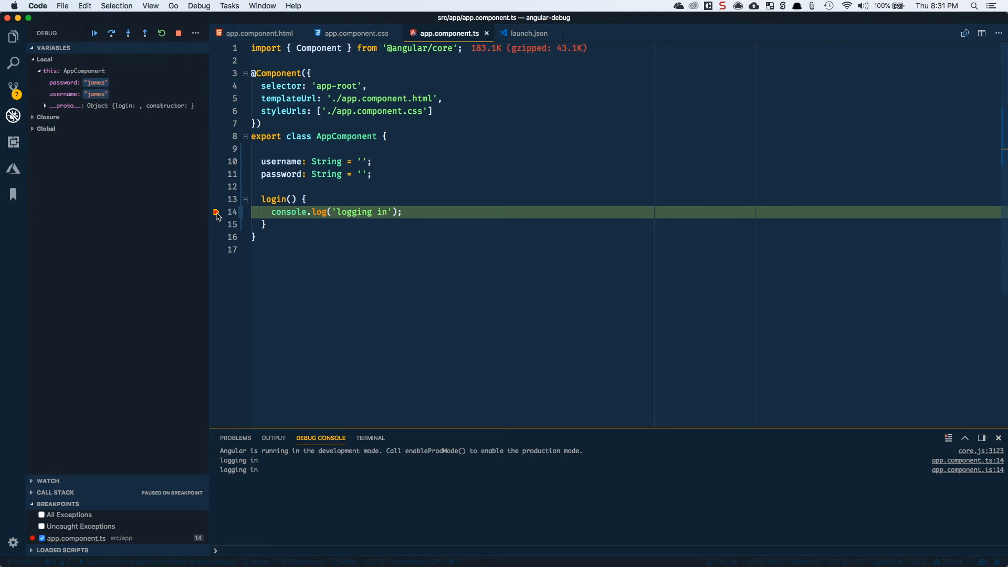
- Edit the line 14 breakpoint with a condition testing this.username ===
right_click(217, 211)
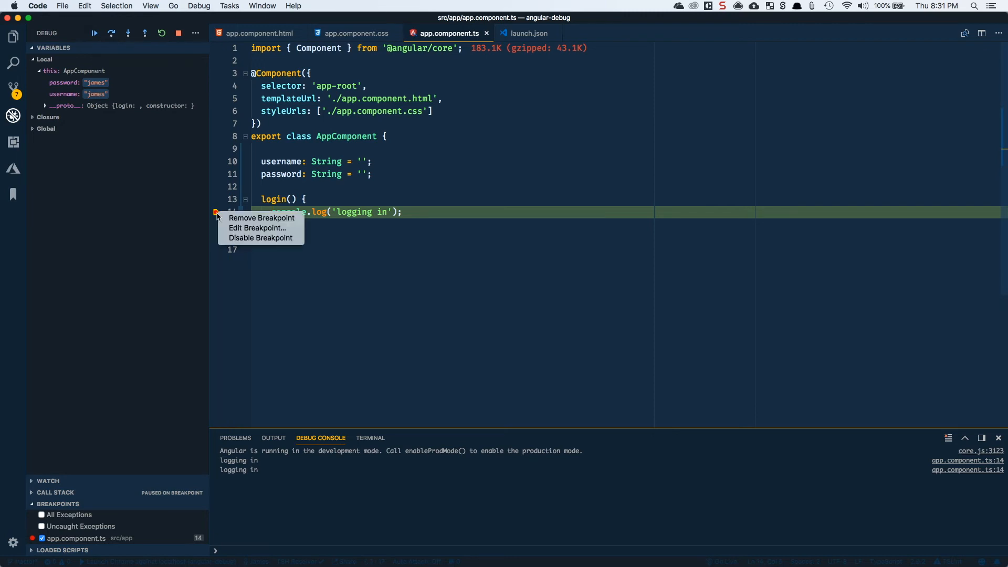
left_click(256, 228)
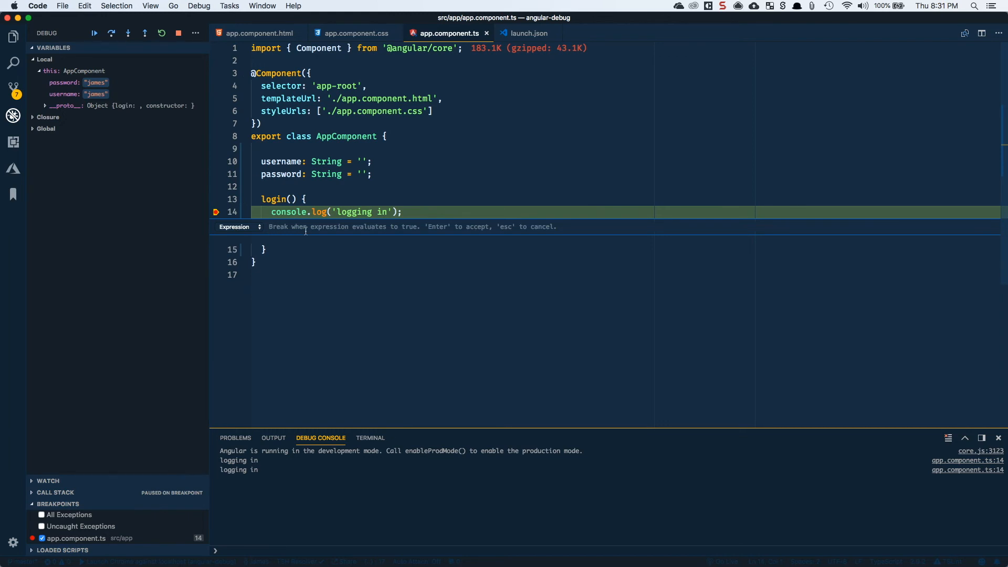
type("this.username")
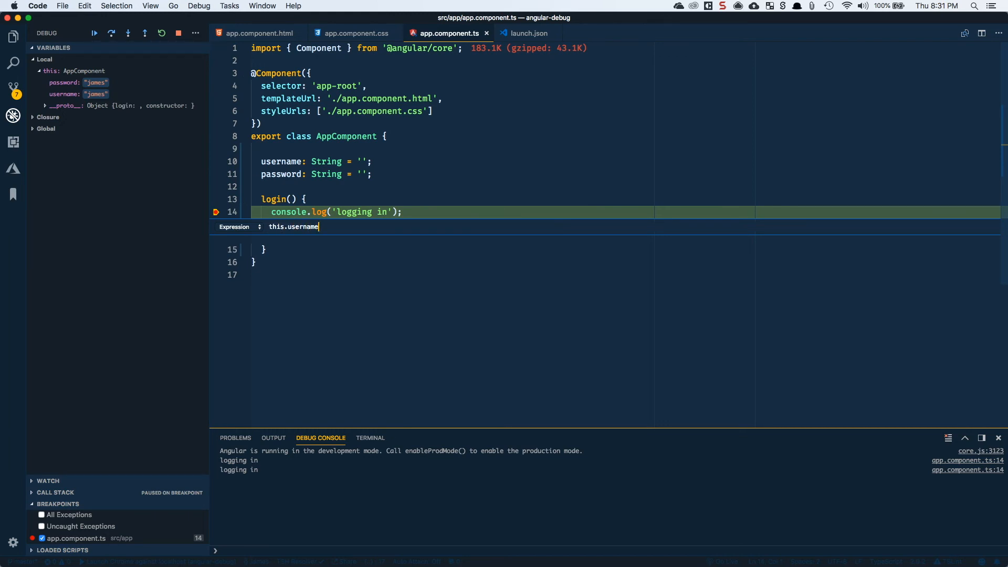
type("===")
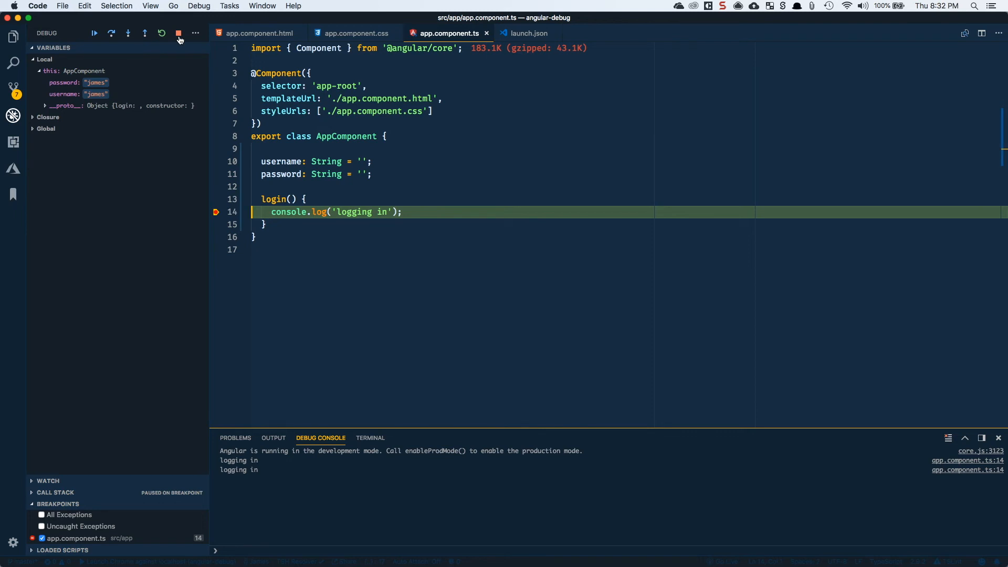
- Restart debugging and submit the login form with username 'james' to hit the breakpoint
left_click(94, 33)
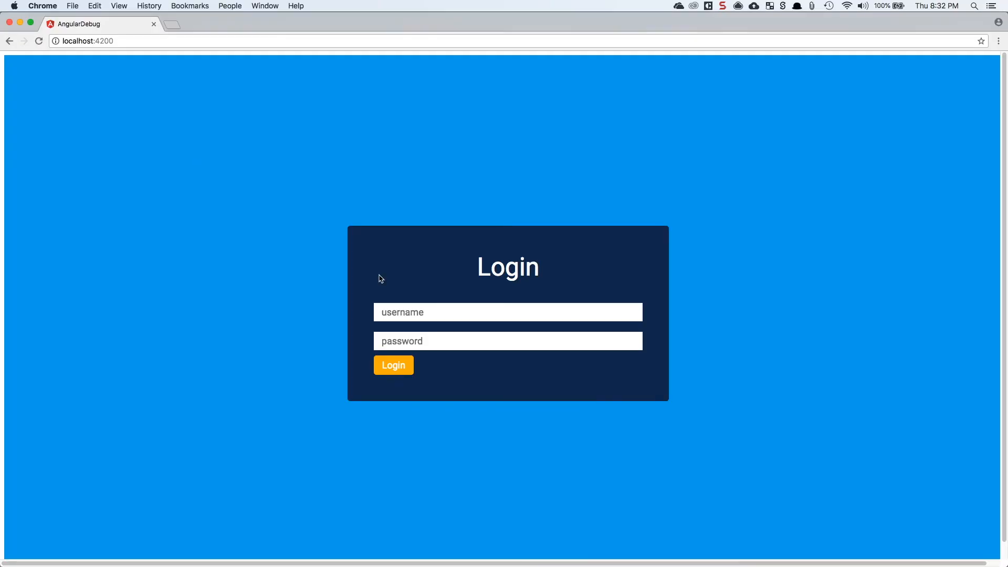
type("james")
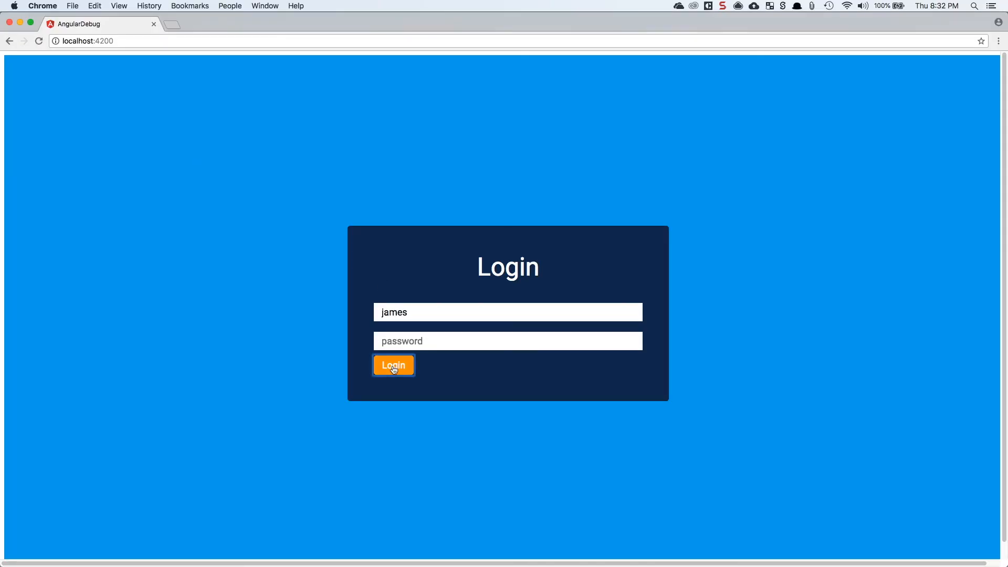
left_click(394, 365)
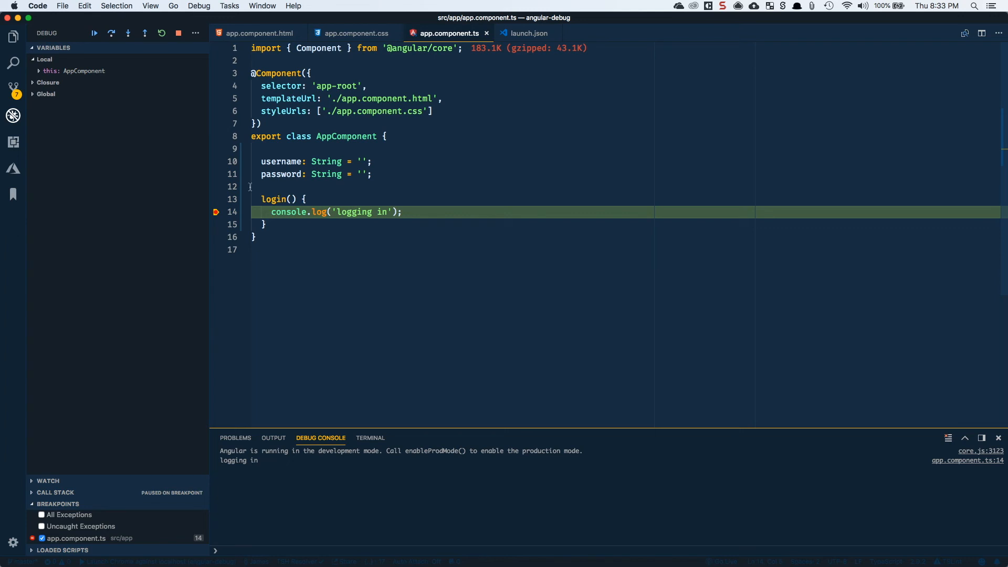
- Resume execution, then submit the empty login form so VS Code pauses again
left_click(50, 70)
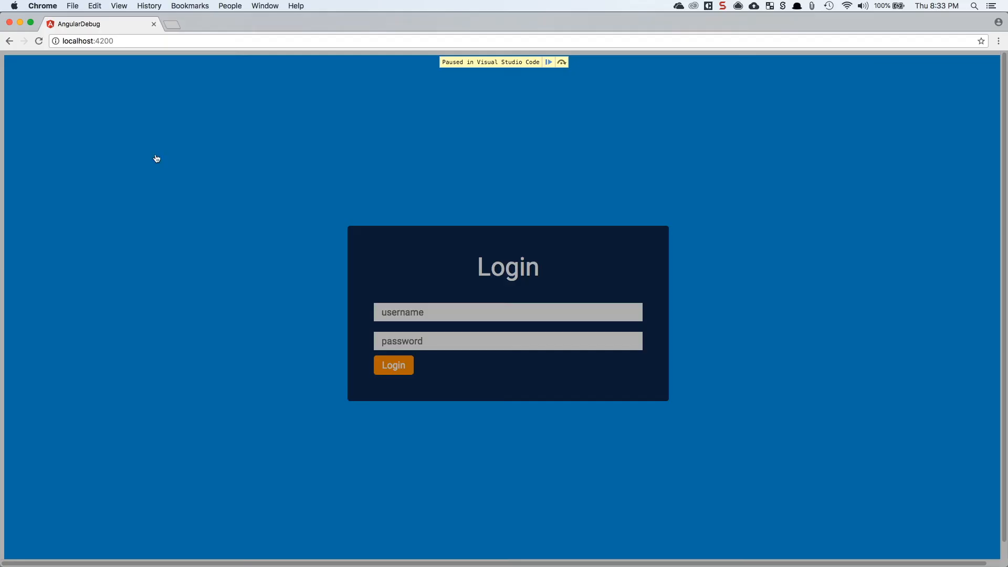
left_click(392, 366)
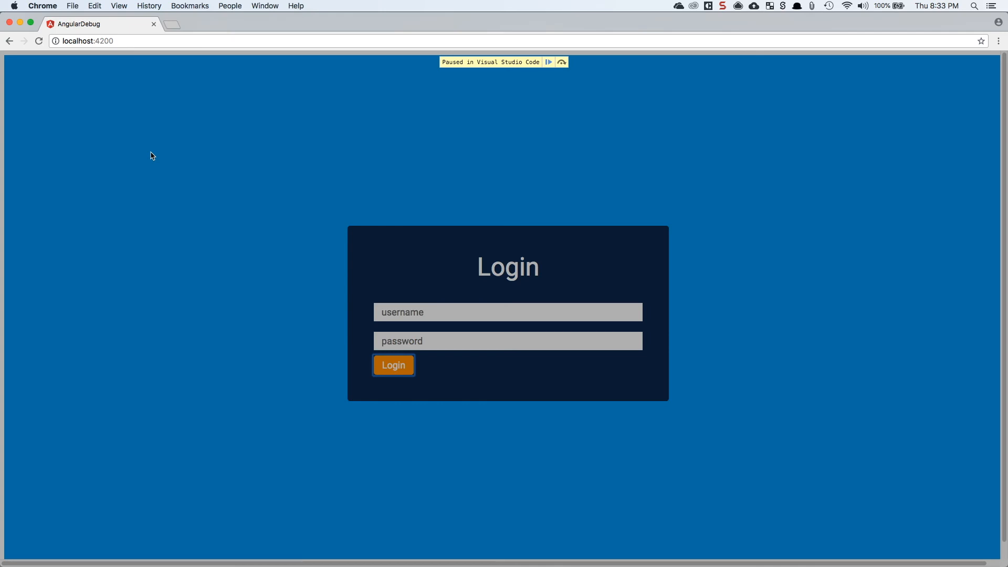
left_click(393, 365)
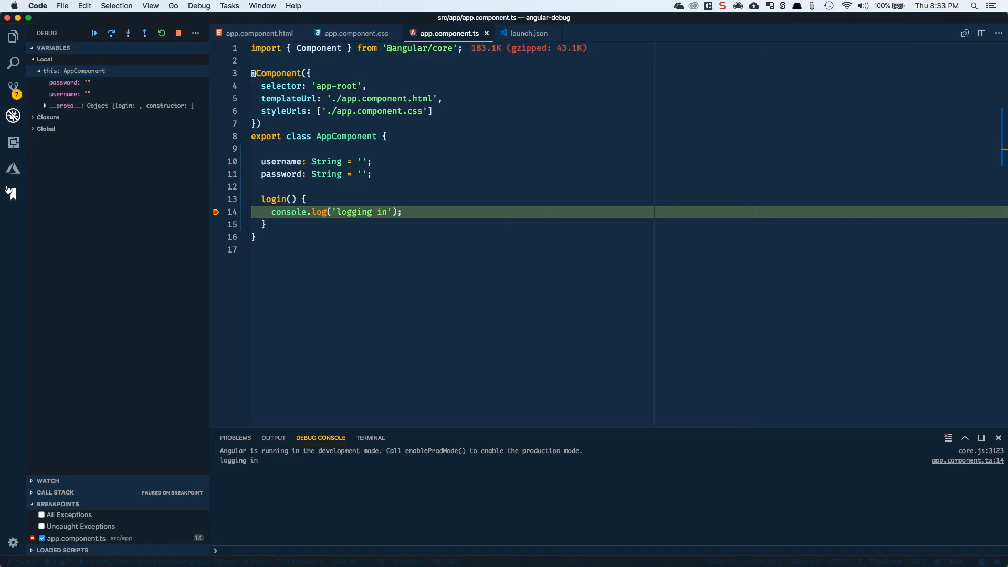
- Show the Extensions view with the Enabled list including Debugger for Chrome
left_click(13, 144)
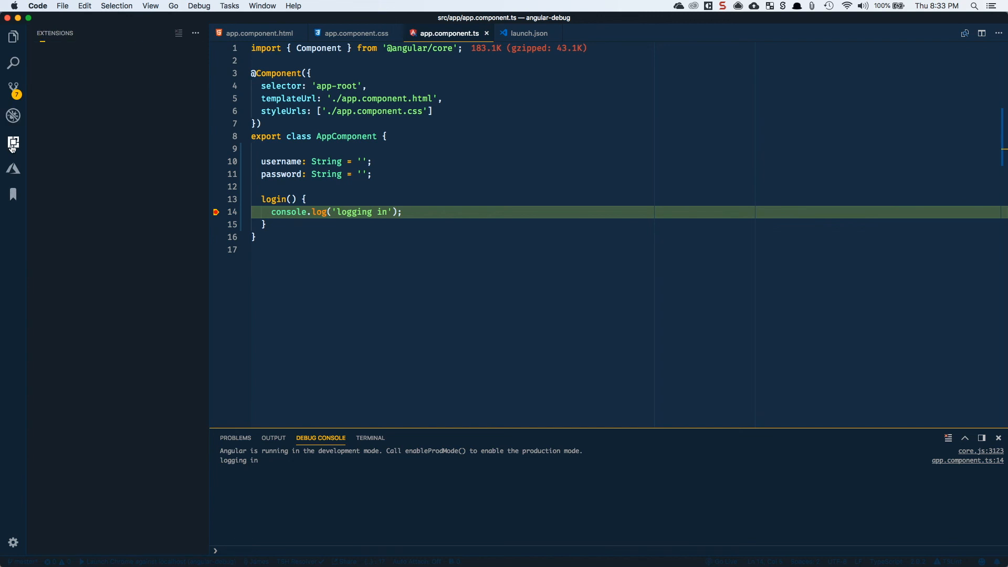
left_click(13, 144)
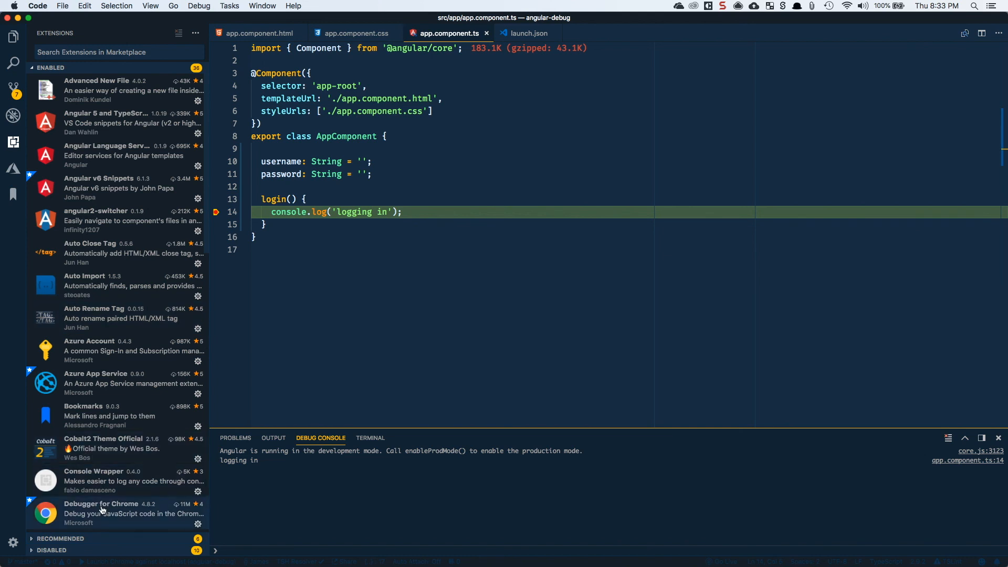
mouse_move(101, 513)
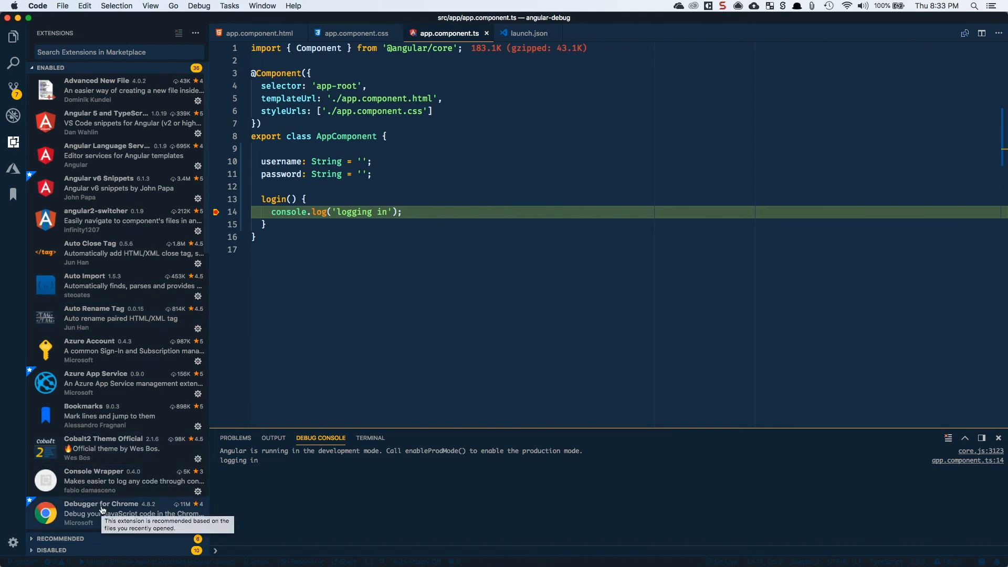
mouse_move(13, 64)
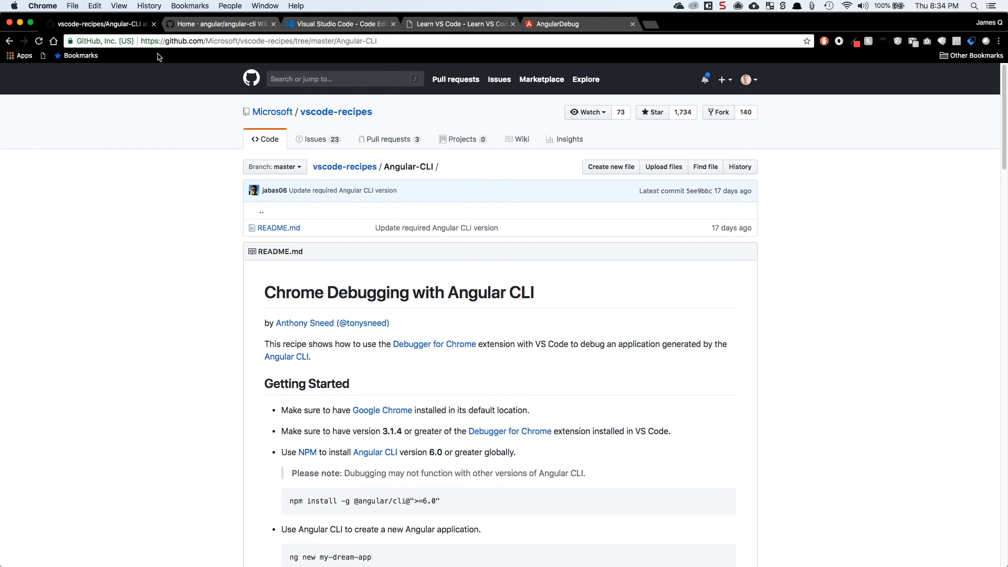
- Scroll the vscode-recipes Angular-CLI README down to the Debug Unit Tests section
scroll("down", 3)
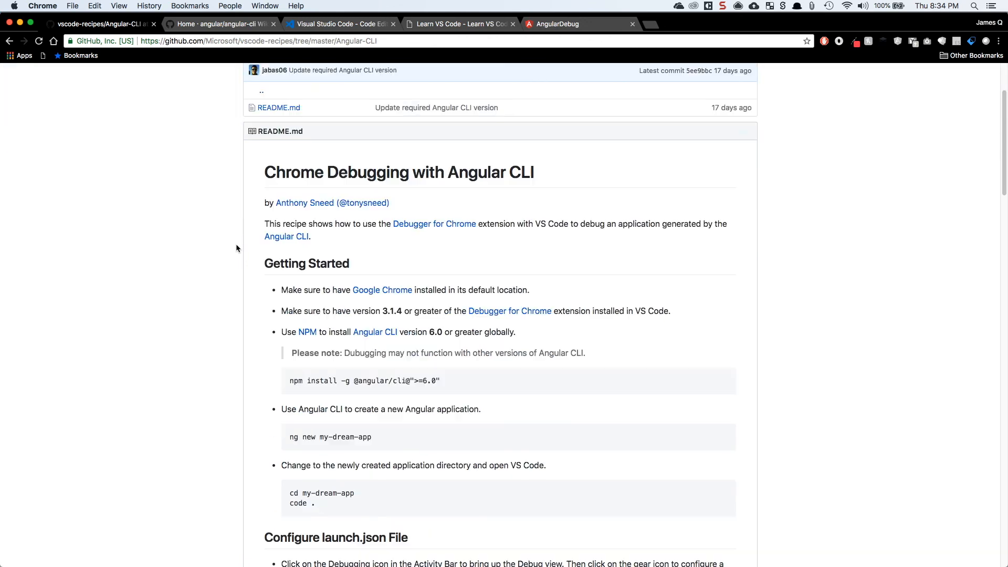
scroll("down", 3)
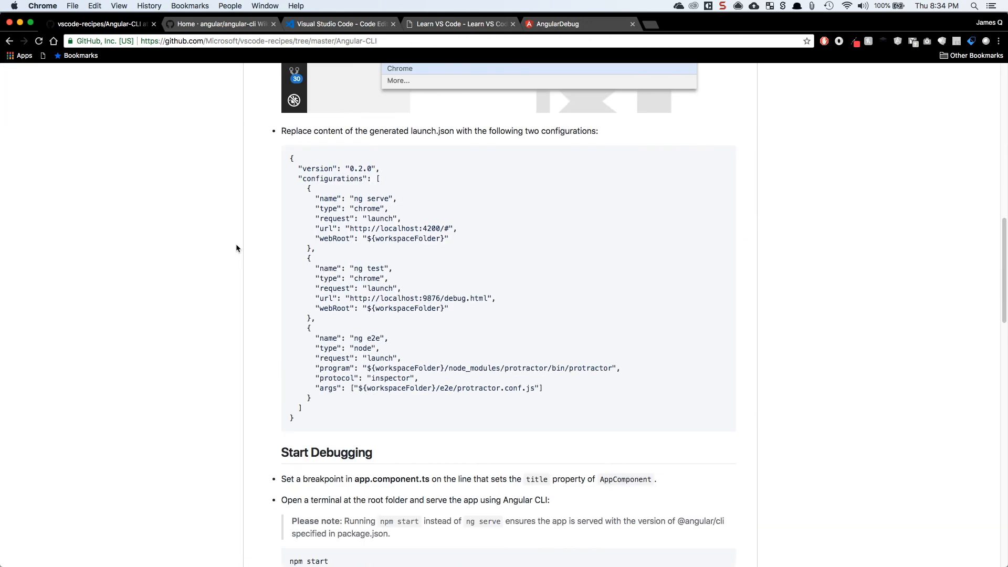
scroll("down", 3)
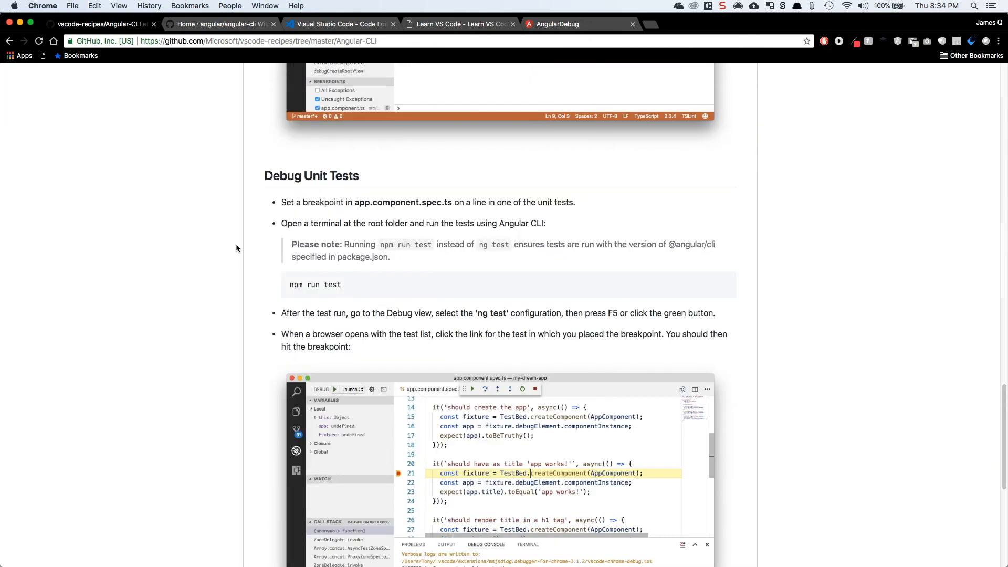